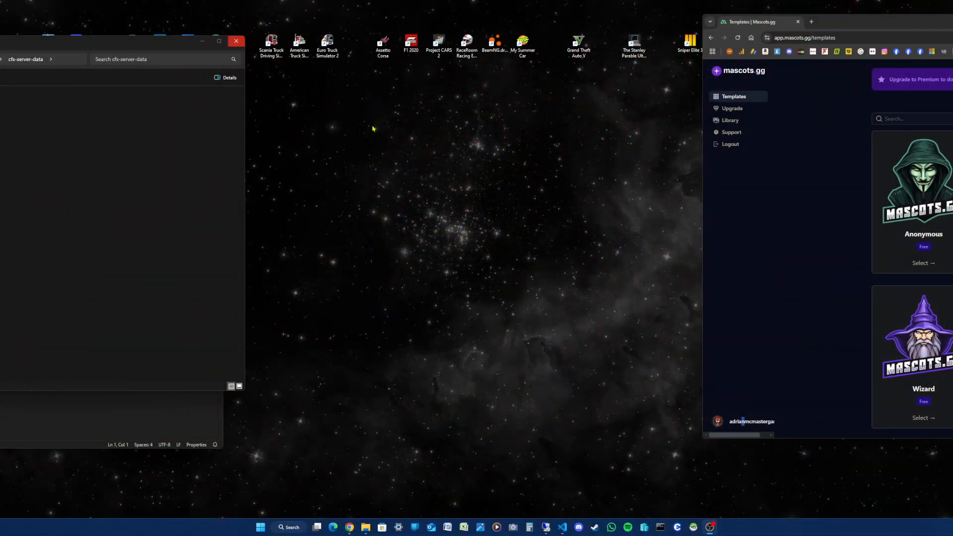
mouse_move(359, 112)
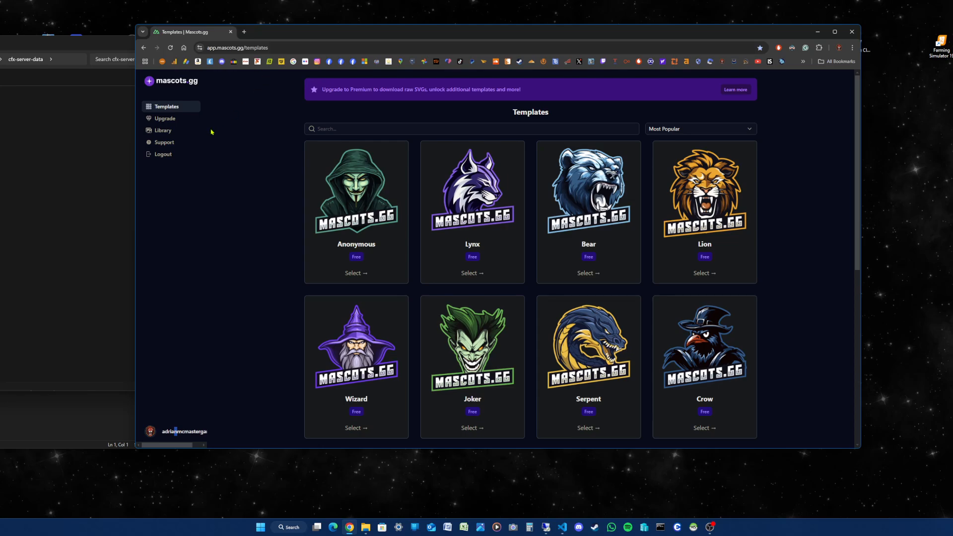
mouse_move(221, 196)
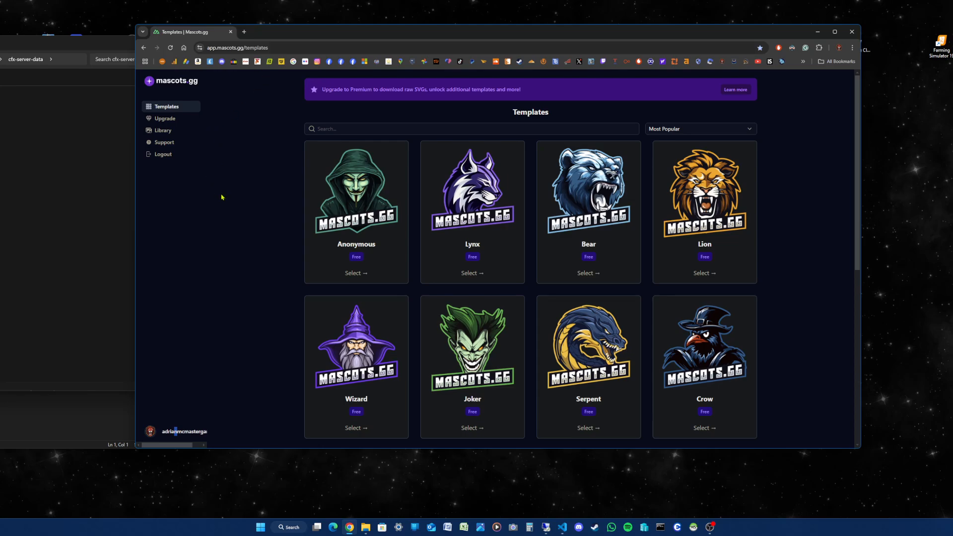
mouse_move(252, 179)
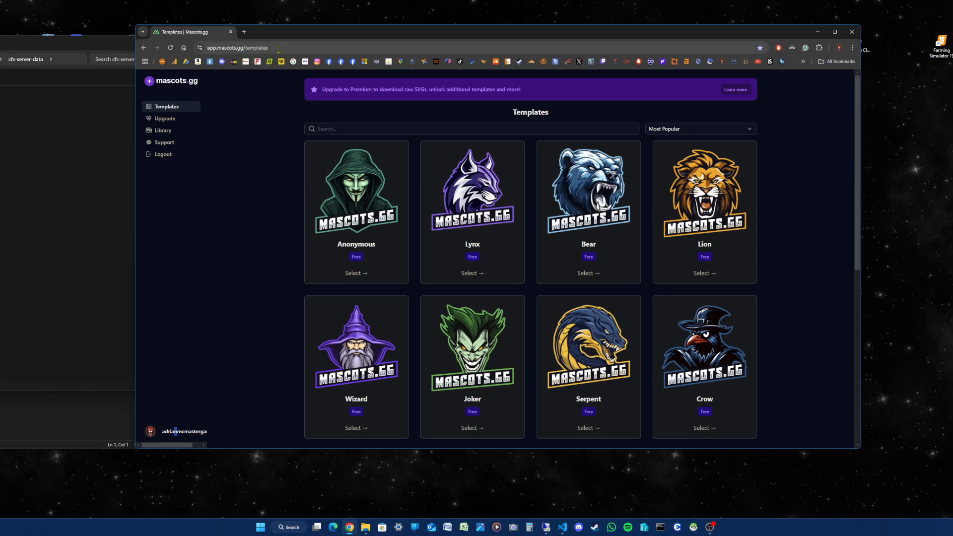
mouse_move(306, 219)
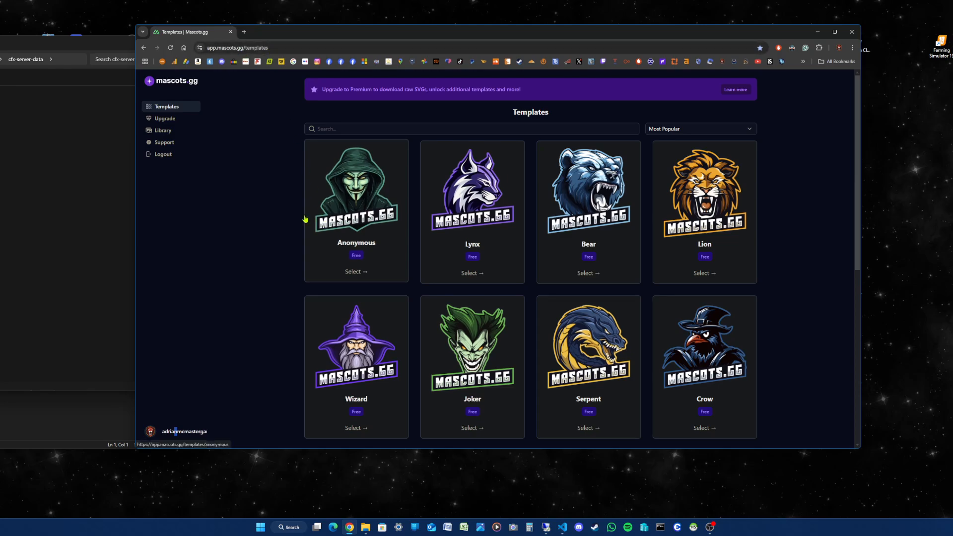
mouse_move(528, 347)
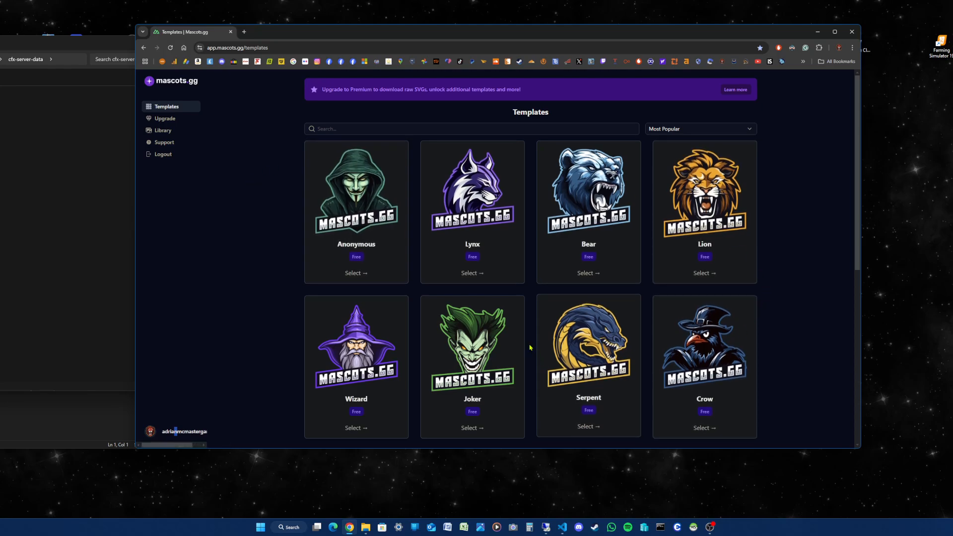
scroll("down", 3)
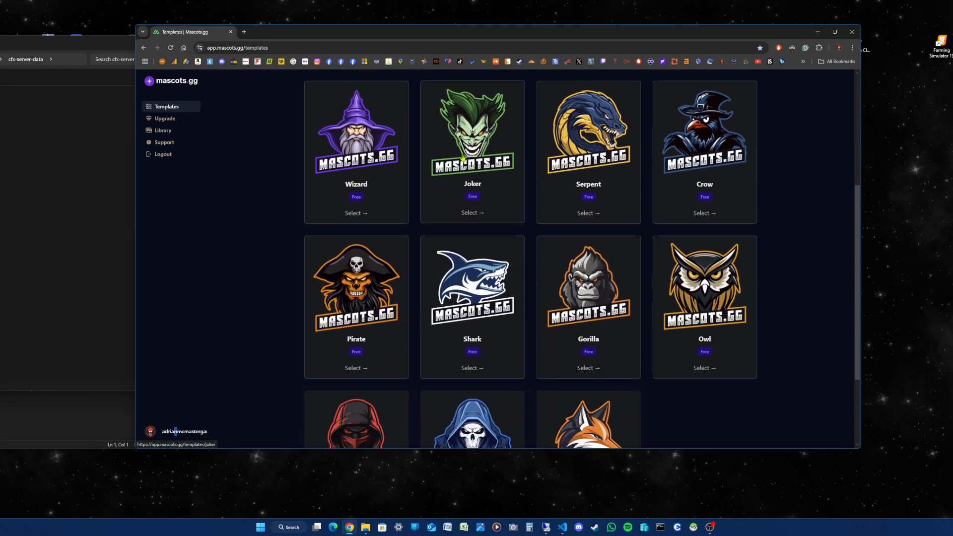
scroll("down", 3)
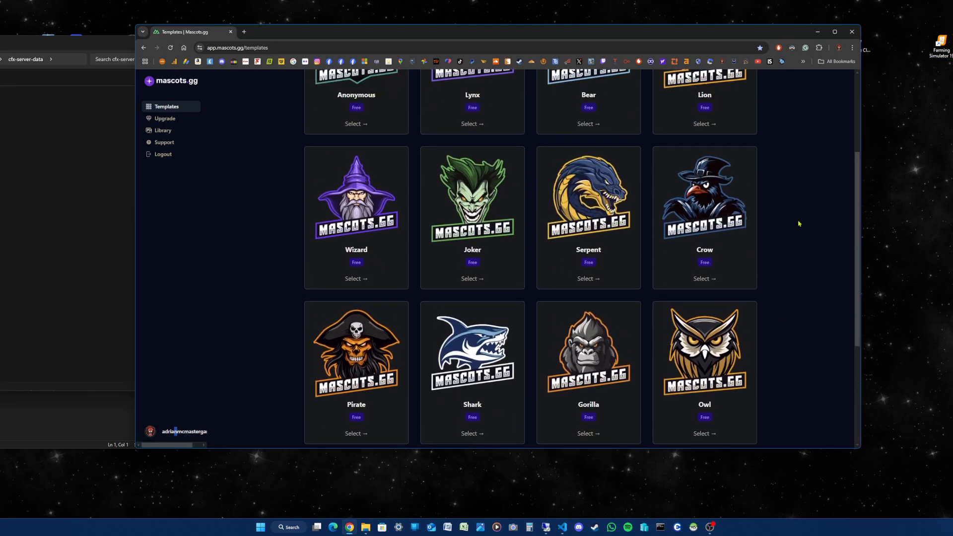
scroll("up", 3)
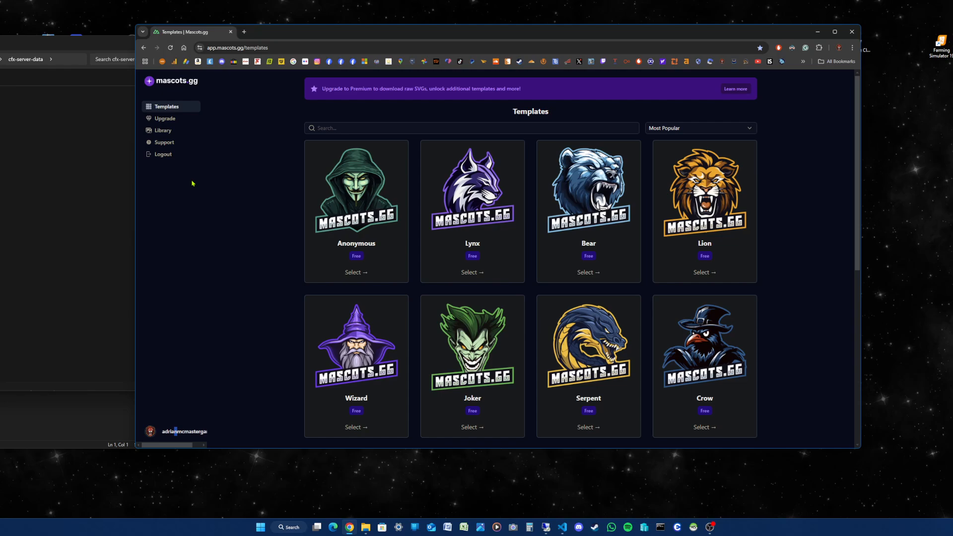
mouse_move(222, 278)
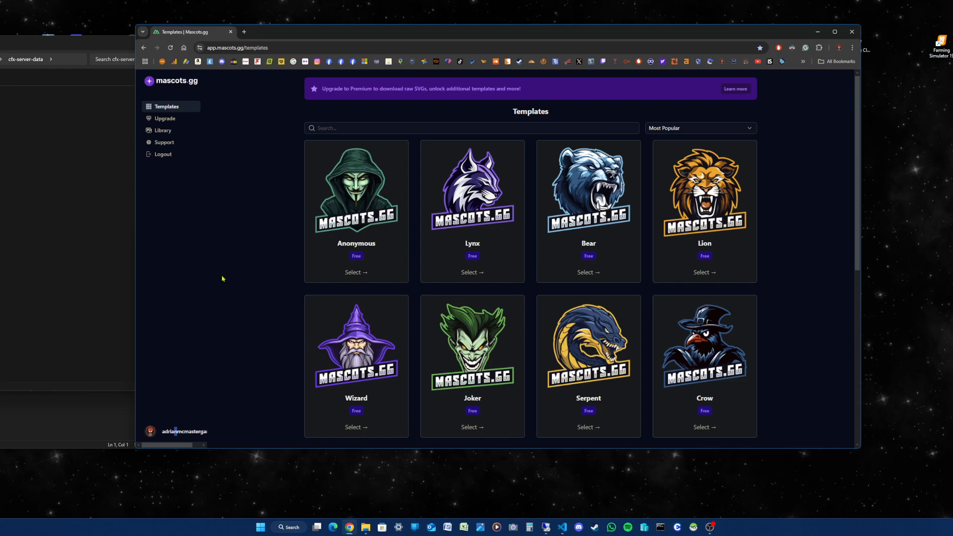
mouse_move(794, 223)
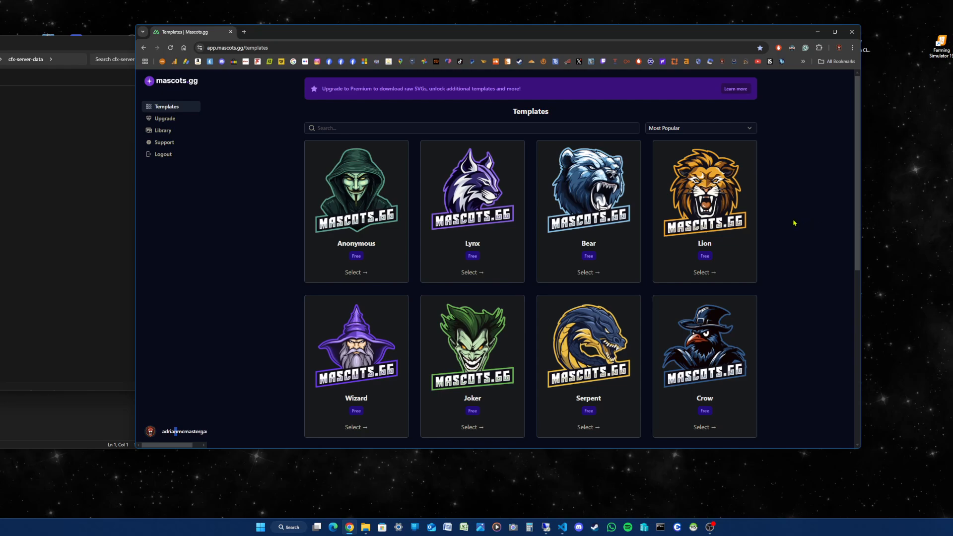
mouse_move(801, 228)
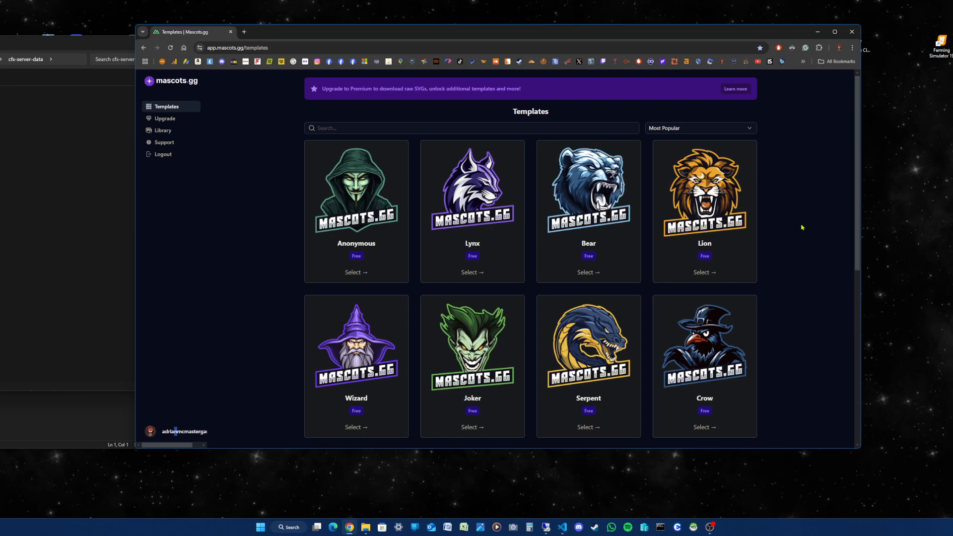
mouse_move(704, 191)
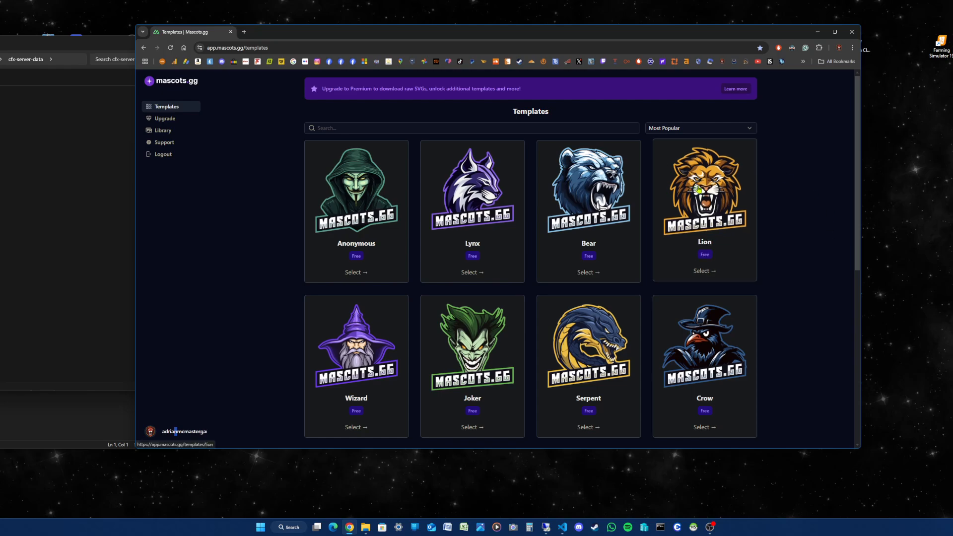
- Select the Lion template and recolour its logo from orange to red (#ee111c)
left_click(704, 271)
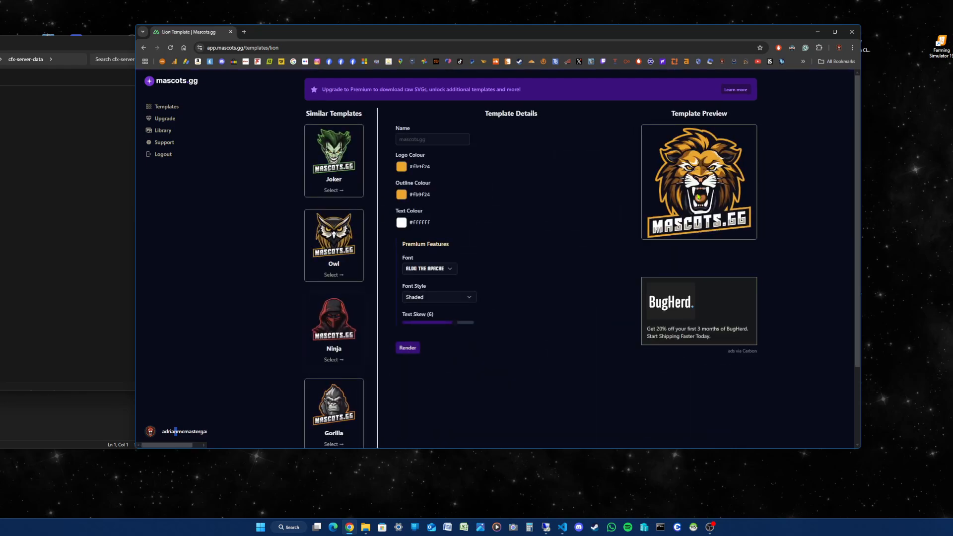
mouse_move(529, 199)
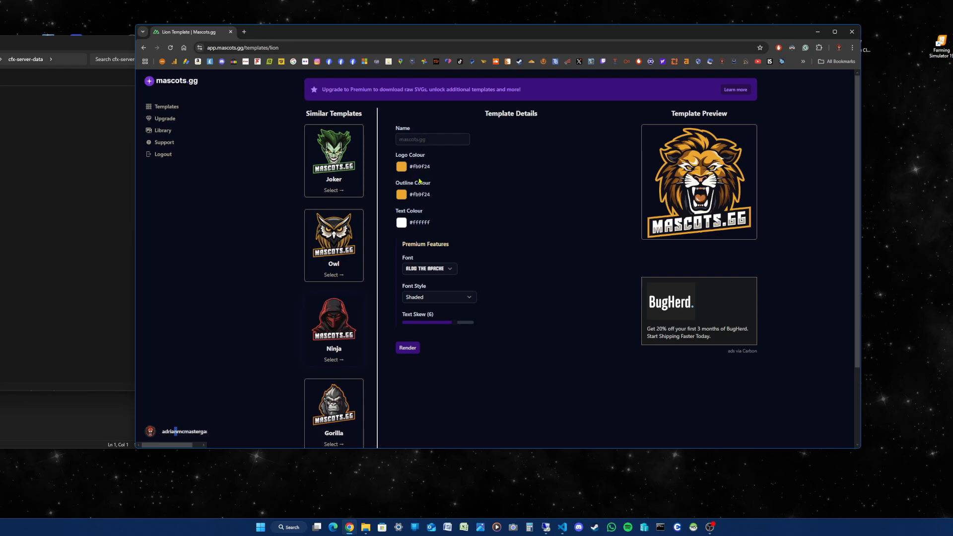
mouse_move(503, 190)
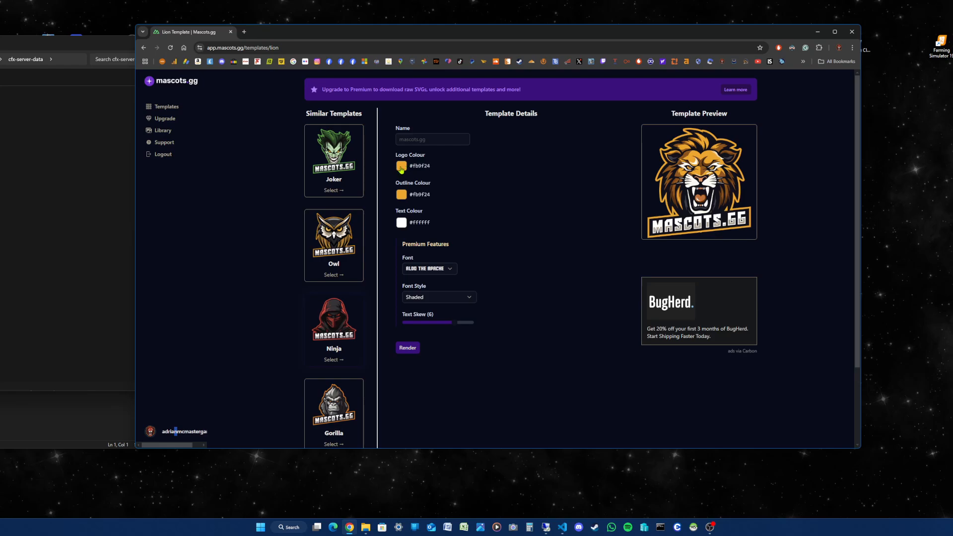
left_click(401, 166)
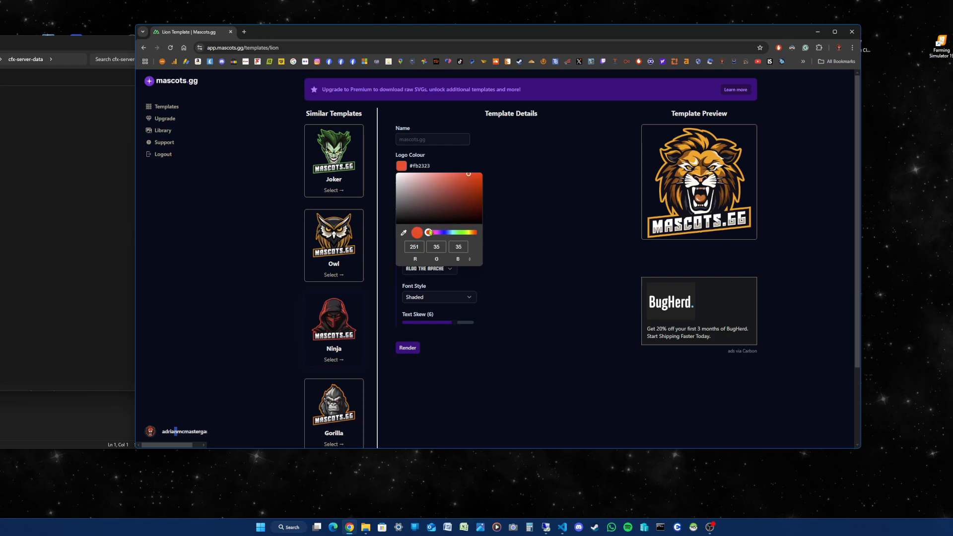
left_click(476, 178)
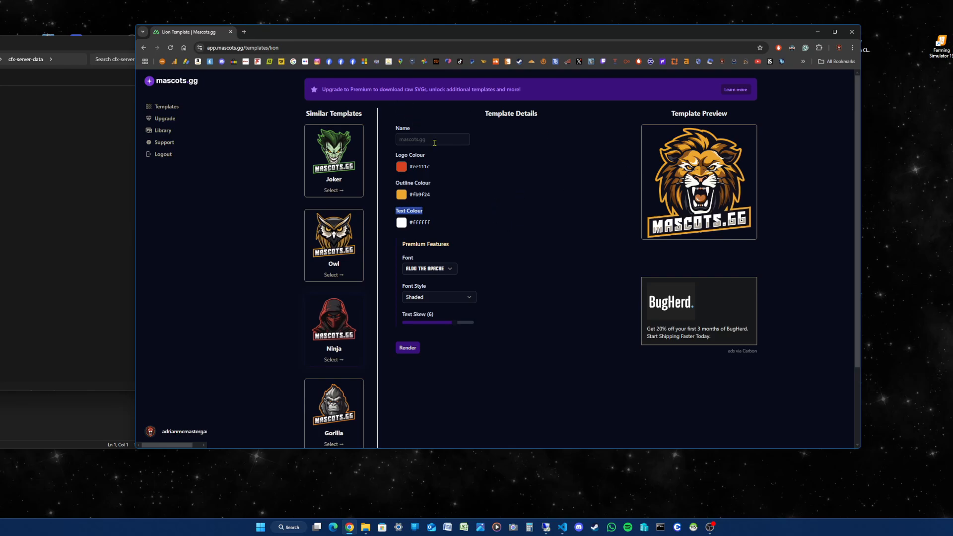
- Name the logo AMGRP, with outline colour #fb3923 and text colour #af0808
left_click(432, 139)
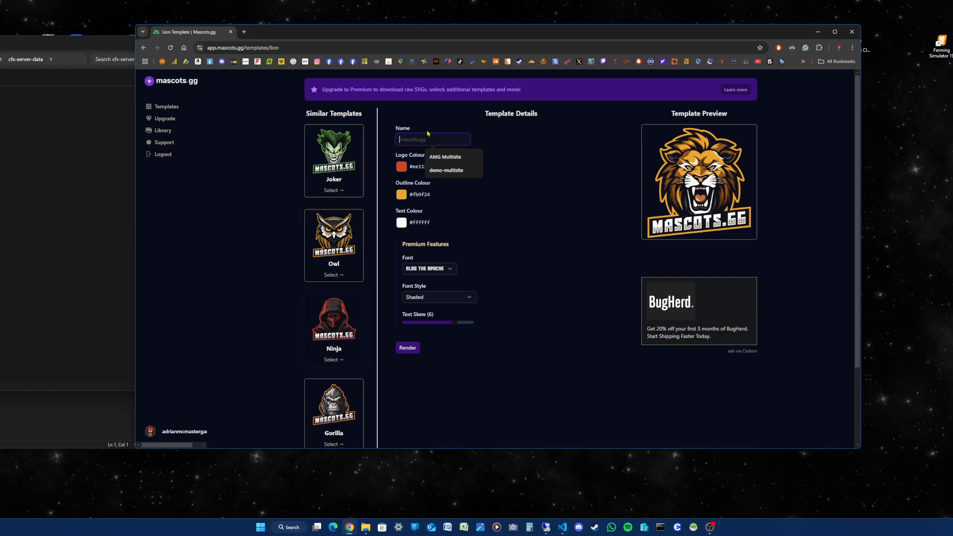
type("AMGRP")
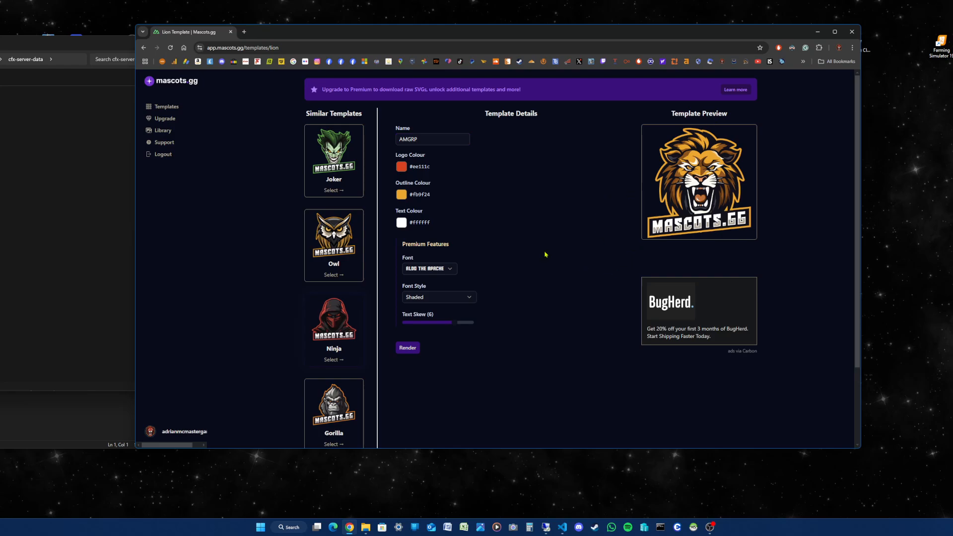
mouse_move(680, 138)
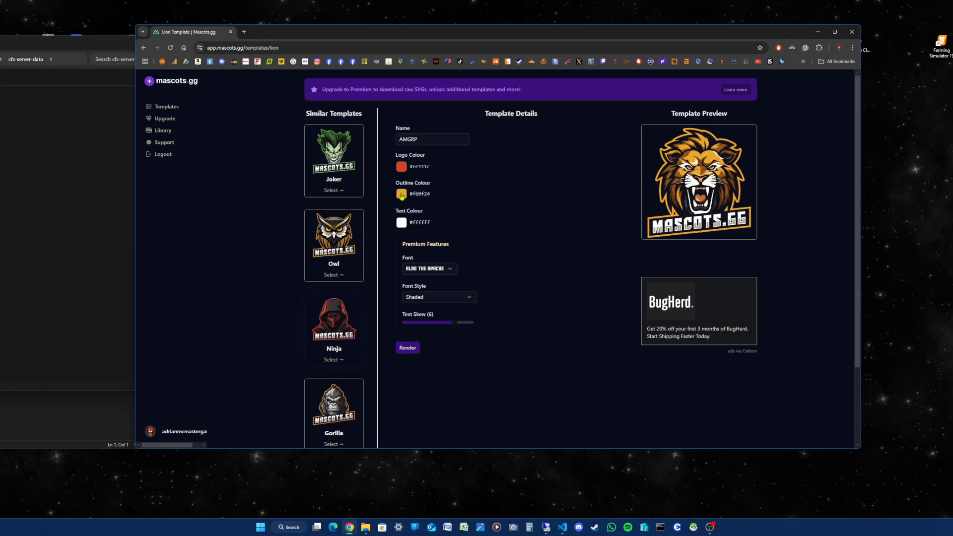
left_click(401, 194)
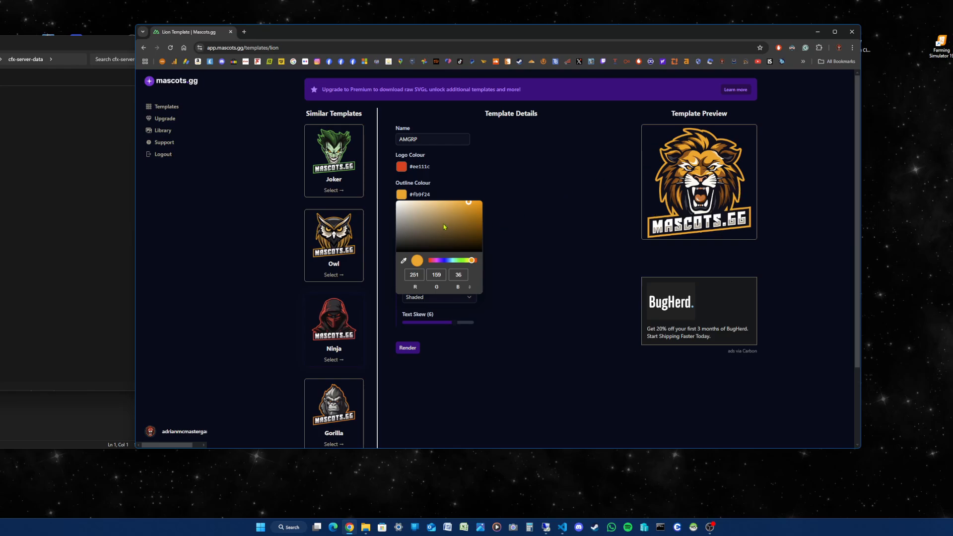
left_click_drag(471, 260, 475, 260)
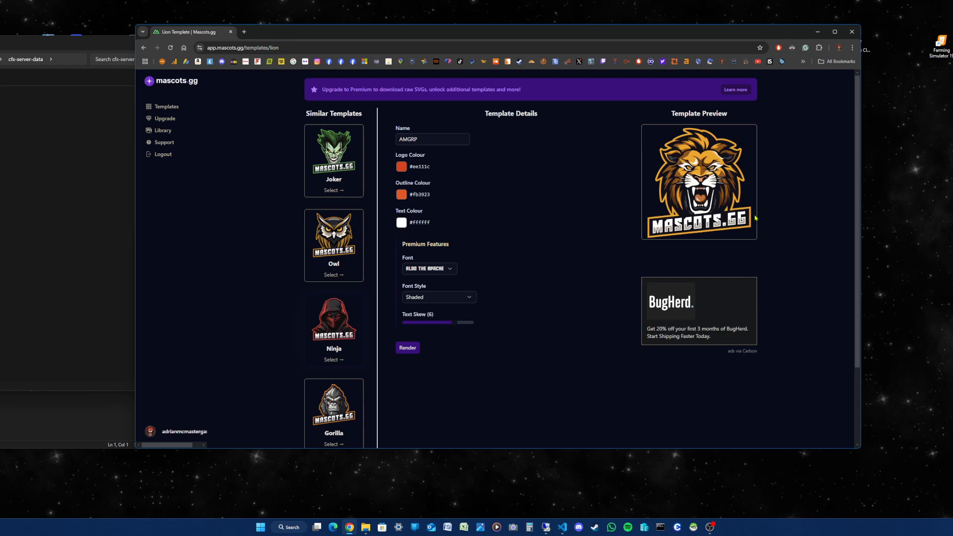
mouse_move(439, 222)
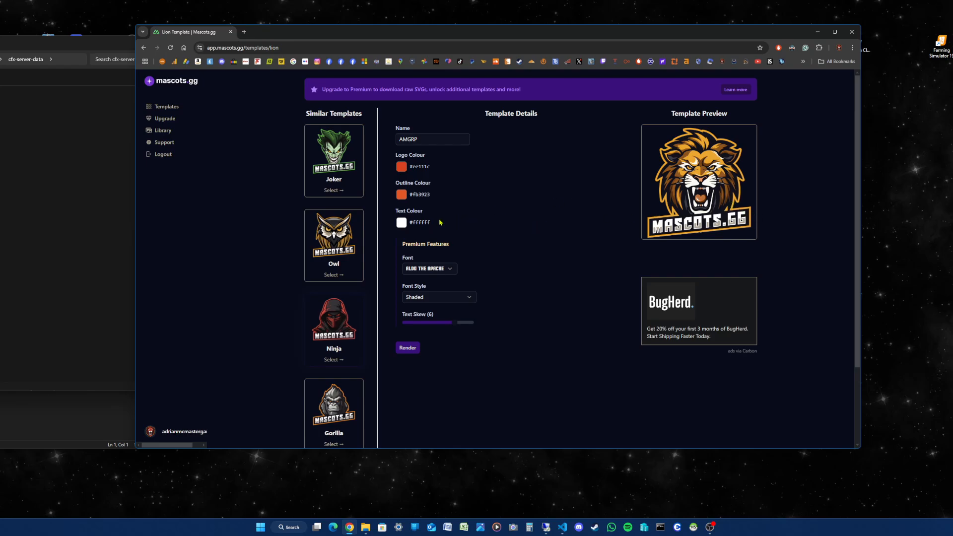
left_click(401, 222)
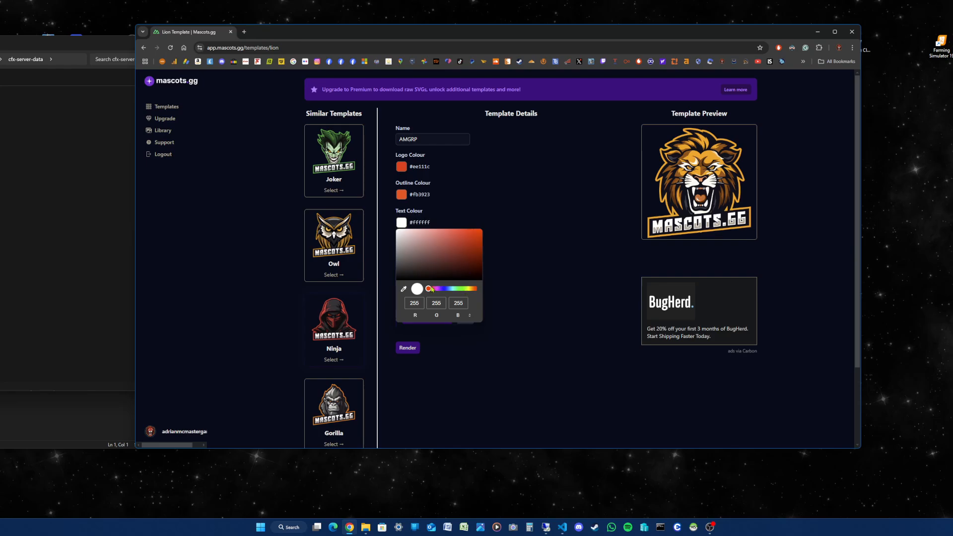
left_click(469, 243)
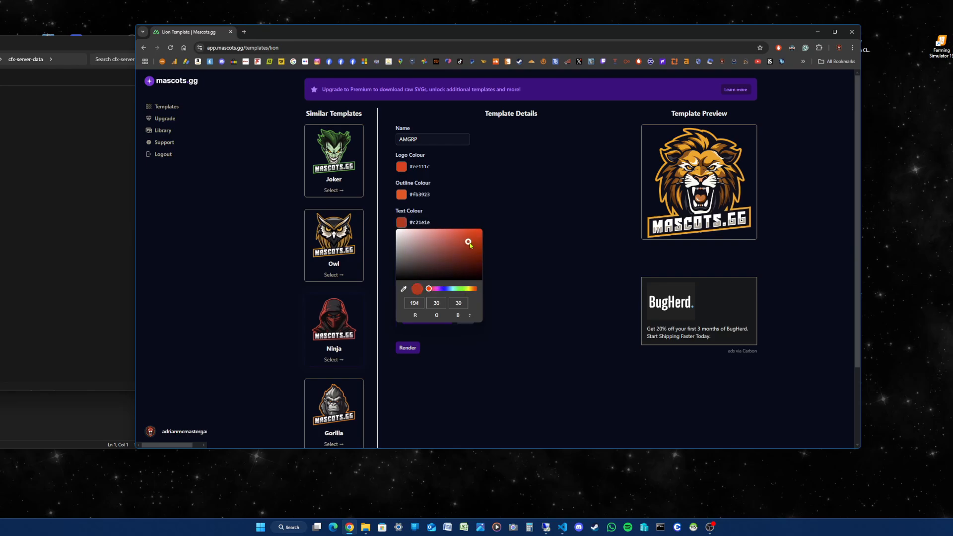
left_click(477, 235)
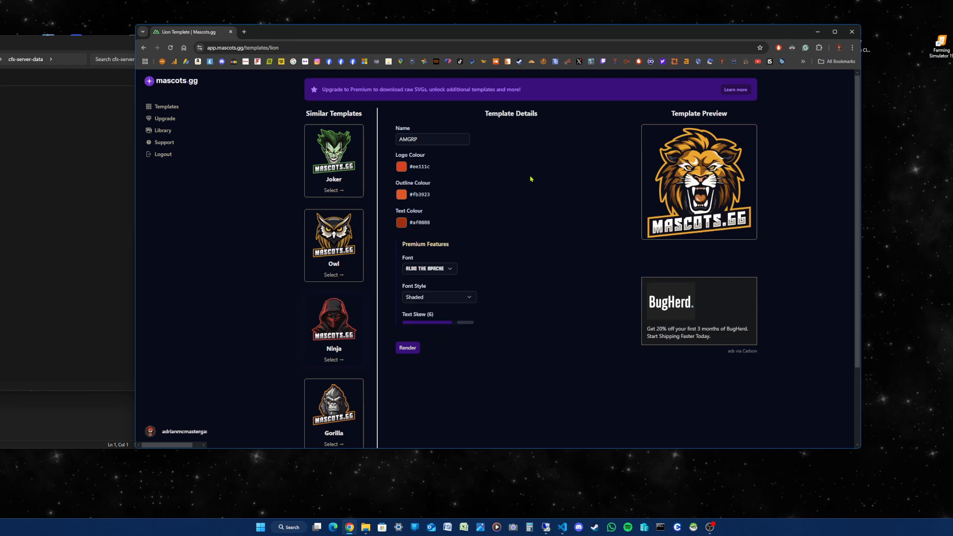
mouse_move(426, 244)
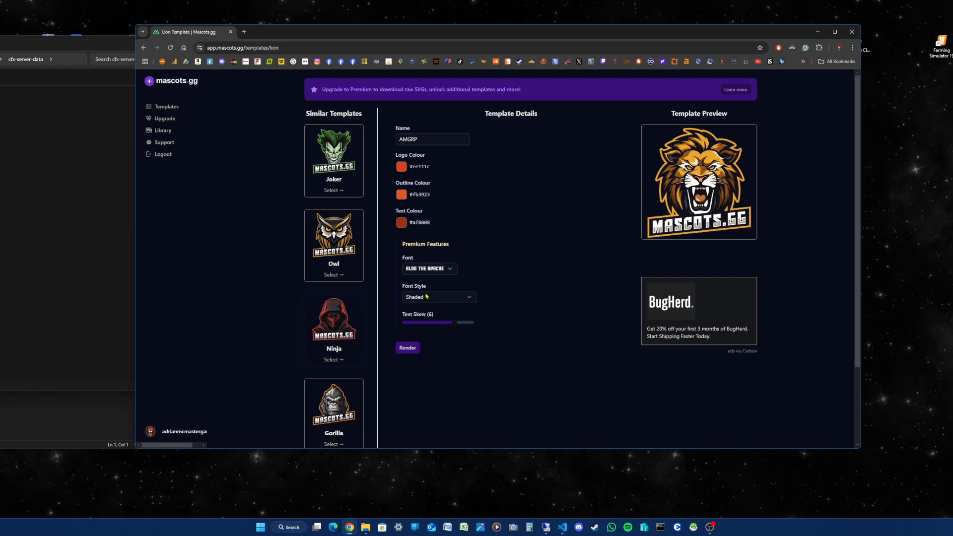
mouse_move(457, 320)
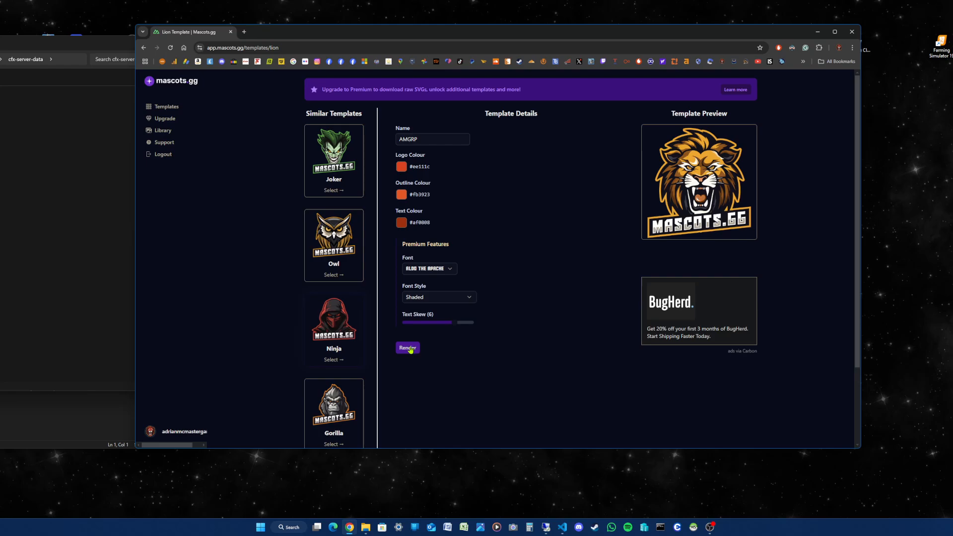
- Render the red AMGRP lion logo preview
left_click(407, 347)
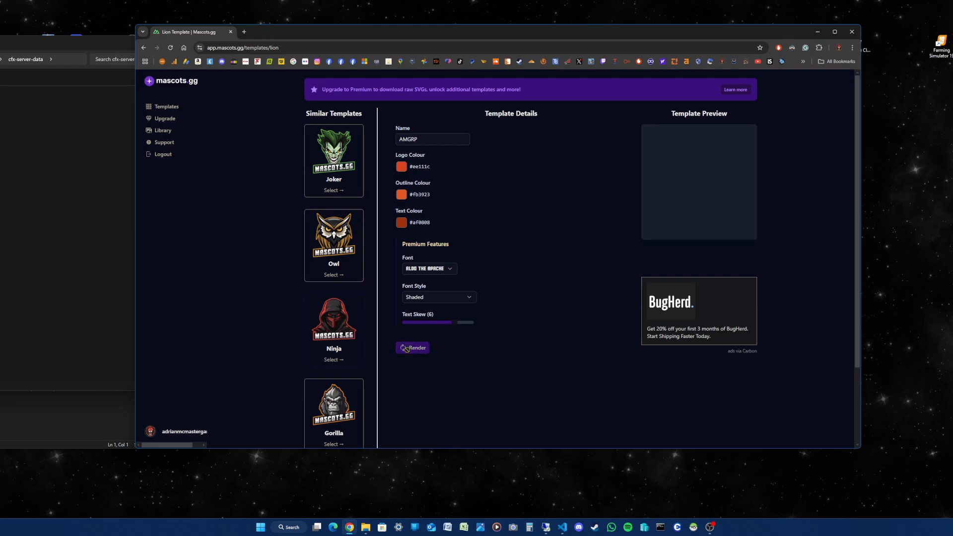
left_click(412, 347)
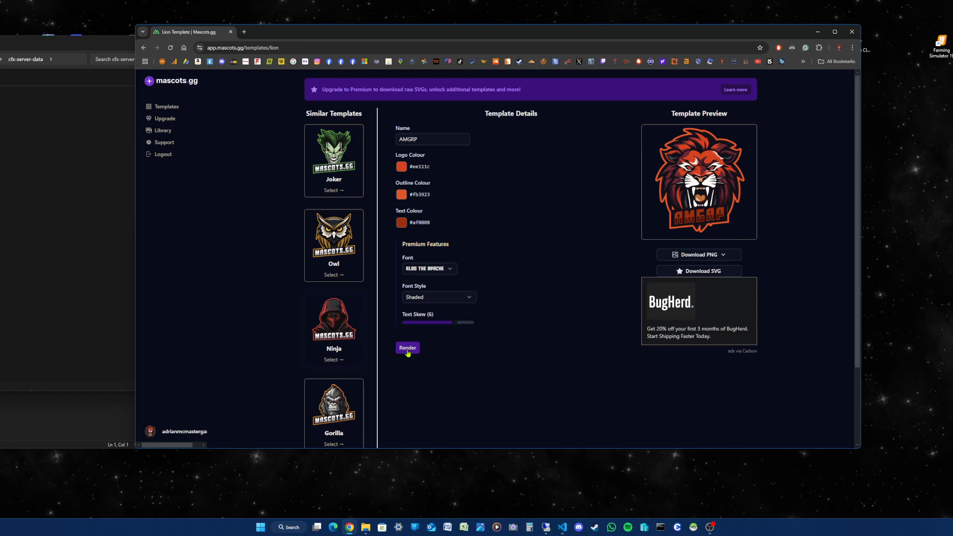
mouse_move(397, 338)
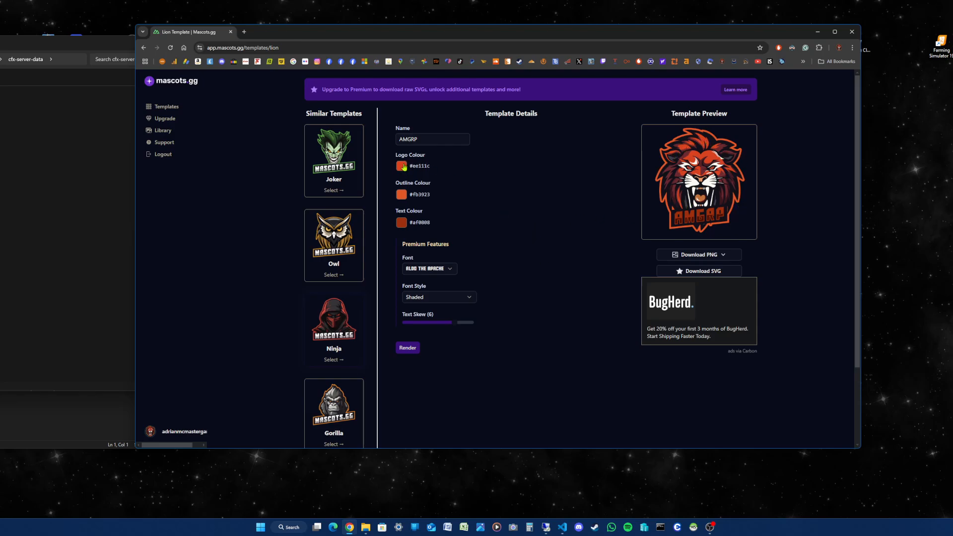
- Set logo #8d1702, outline #380600 and text #e60000, then re-render the lion
left_click(401, 166)
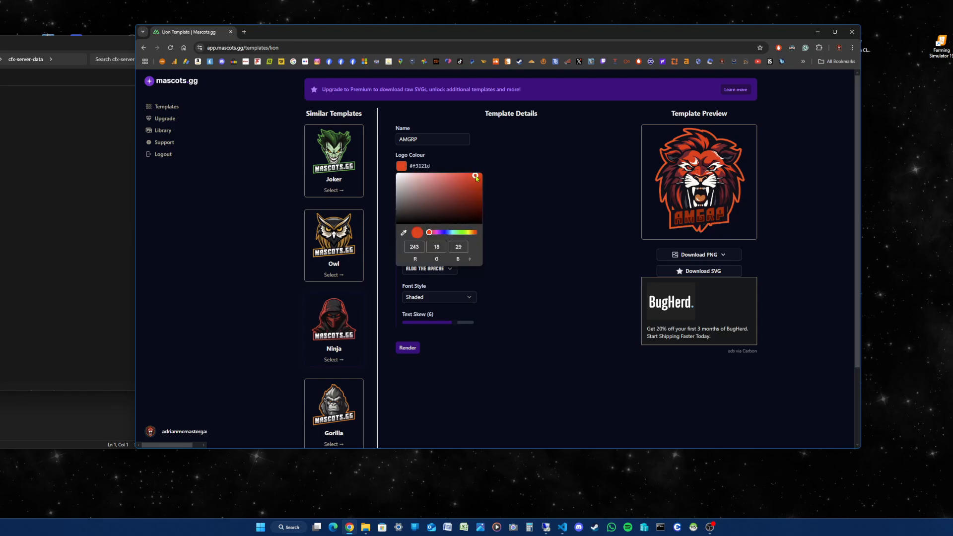
left_click_drag(428, 232, 473, 232)
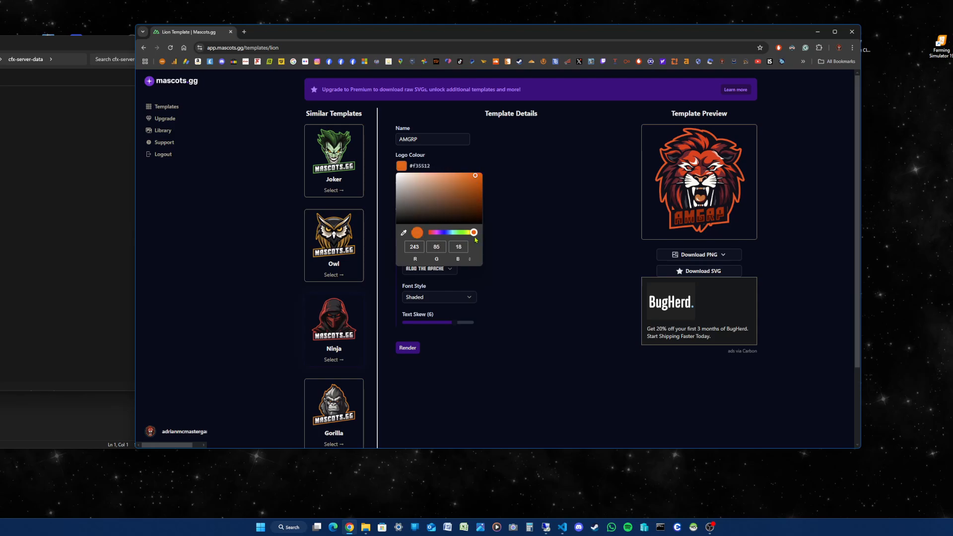
left_click_drag(476, 236, 476, 178)
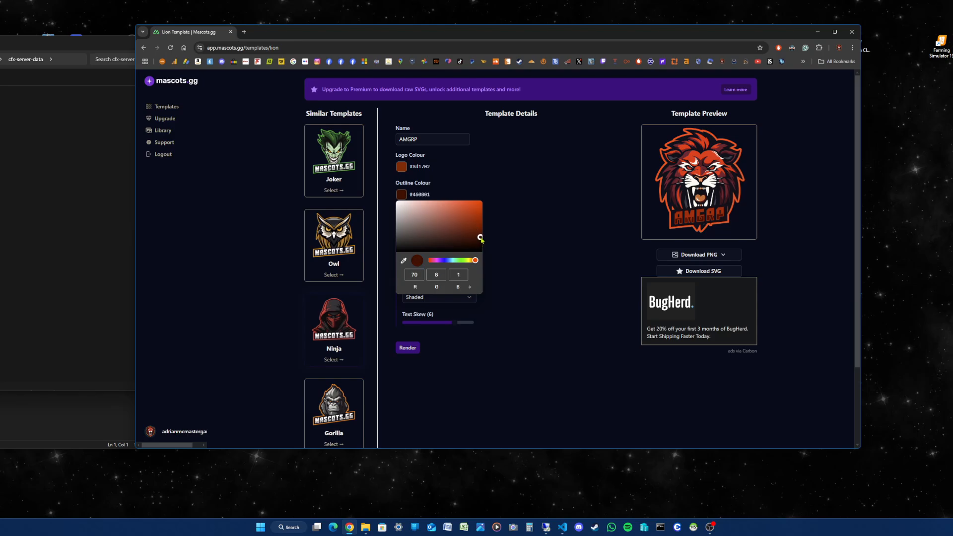
left_click(480, 238)
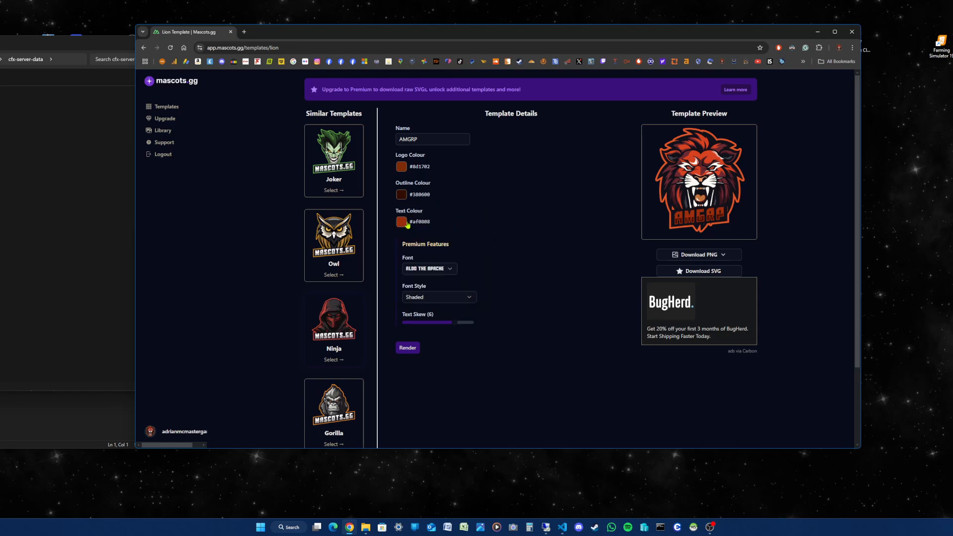
left_click(401, 221)
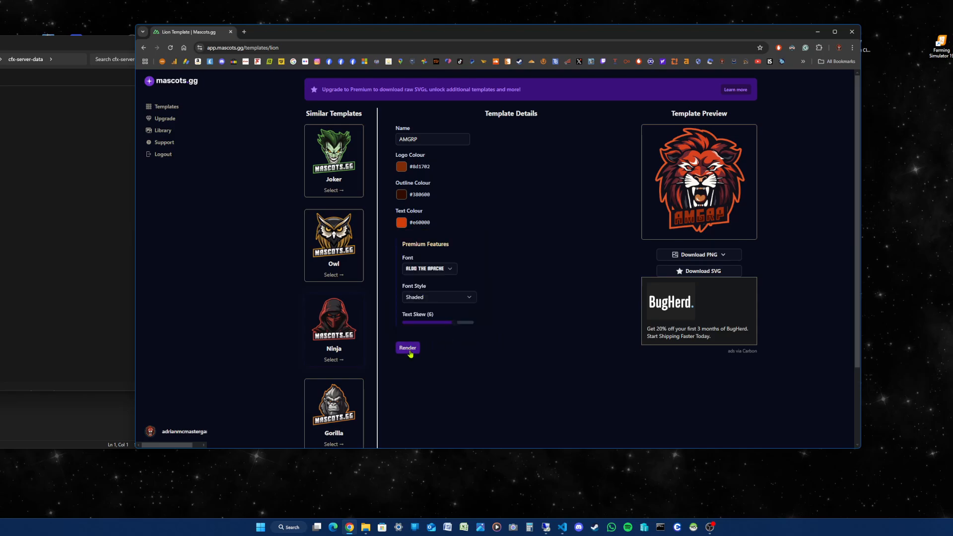
left_click(406, 348)
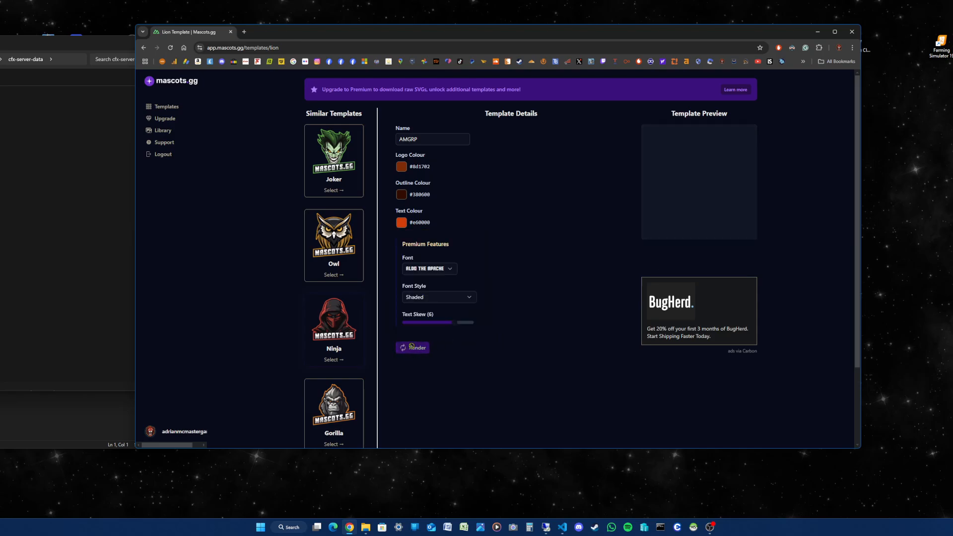
left_click(413, 347)
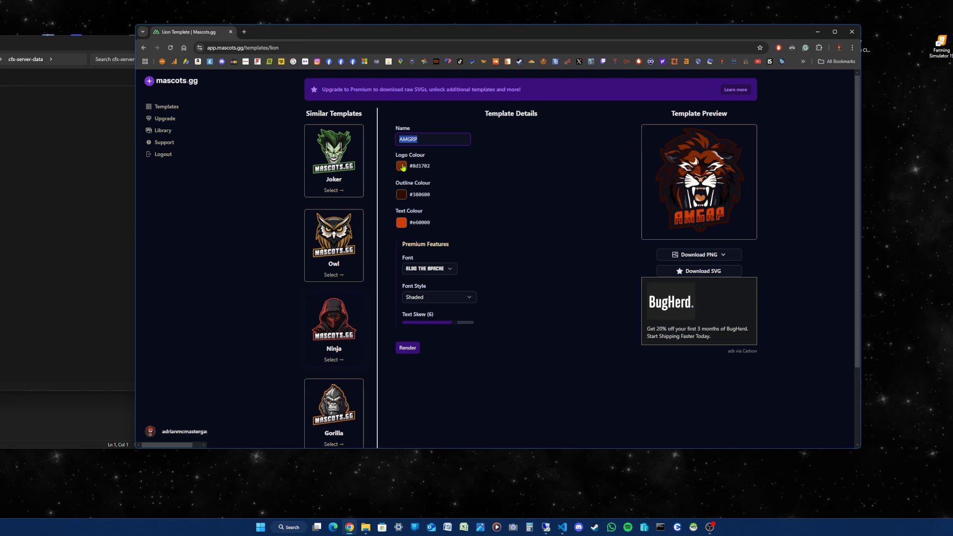
- Set logo #d02001, outline #cc1400 and text #6e0202, then re-render the lion
left_click(401, 166)
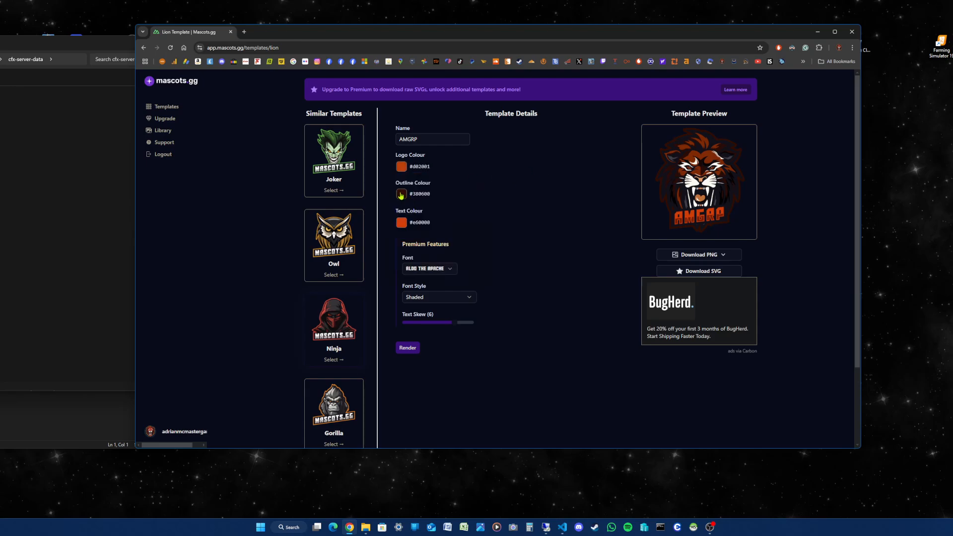
left_click(401, 195)
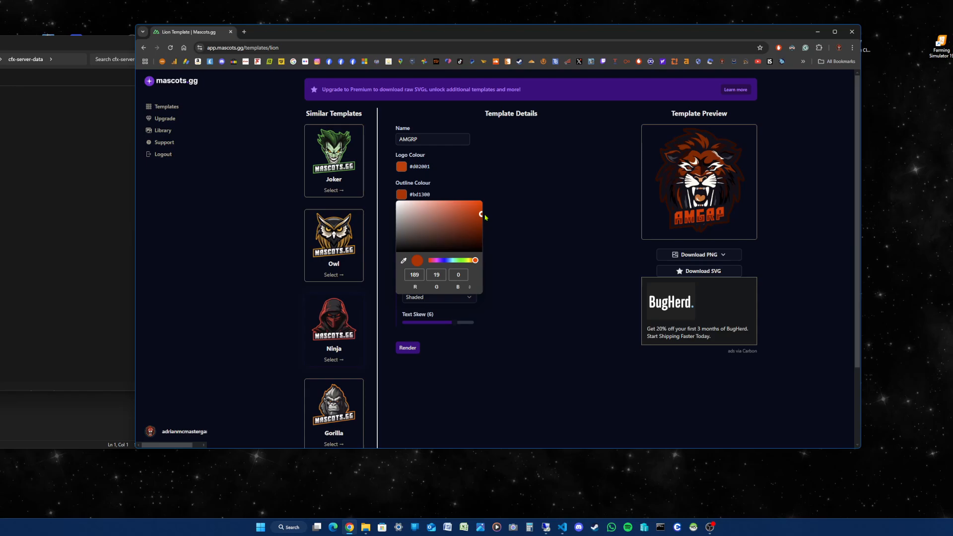
left_click(528, 205)
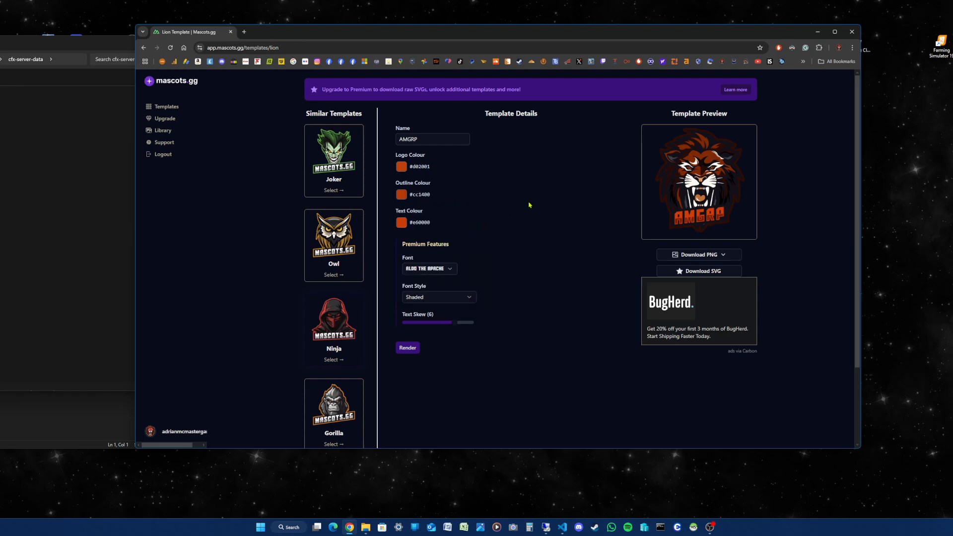
left_click(401, 222)
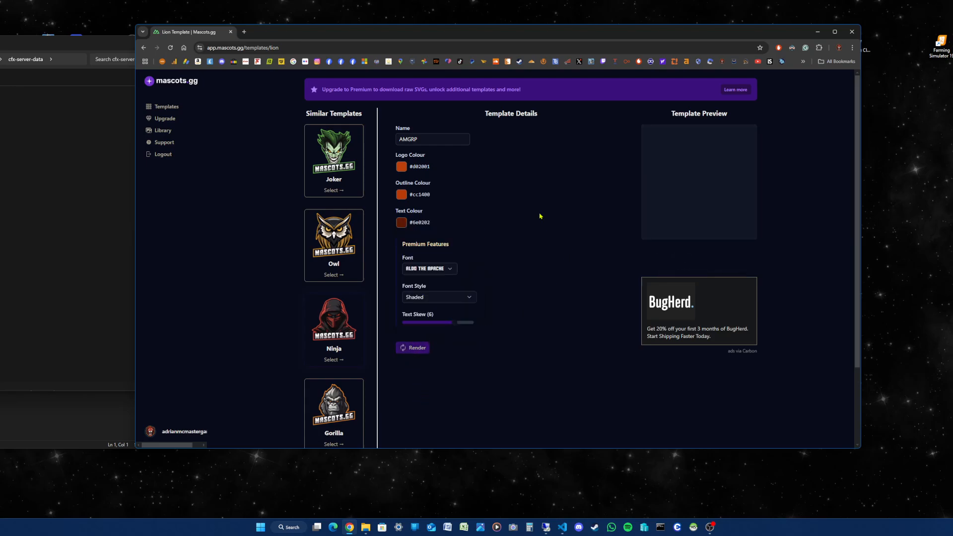
left_click(412, 347)
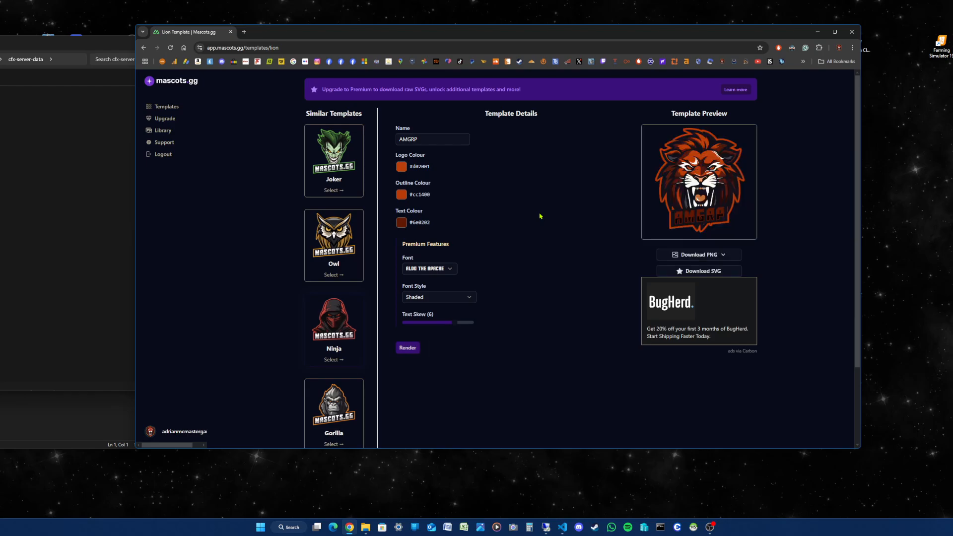
left_click(407, 348)
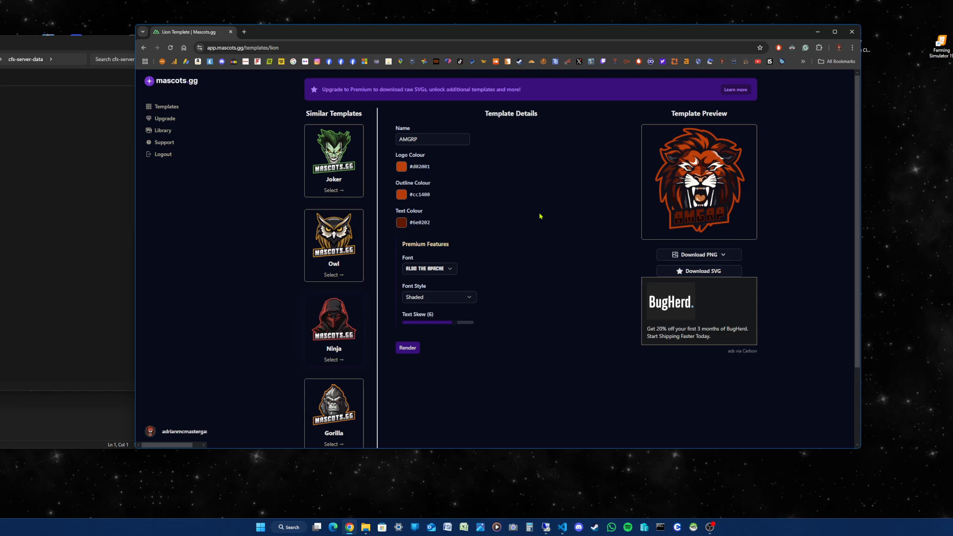
mouse_move(537, 358)
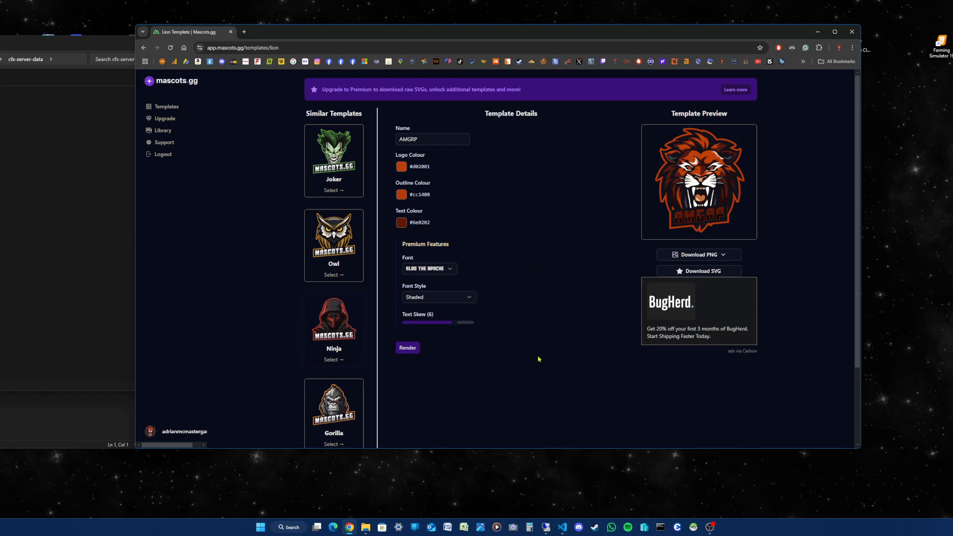
left_click(697, 254)
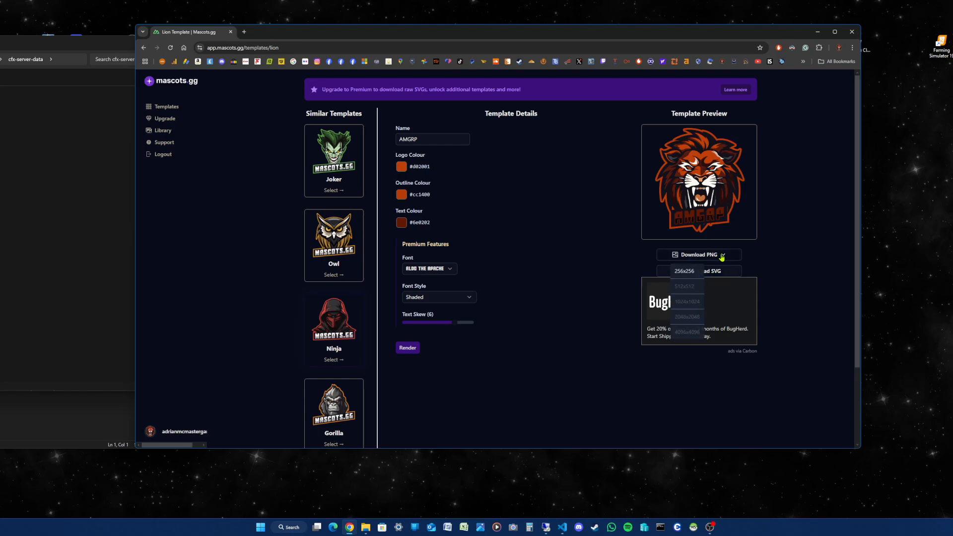
- Open the Downloads folder in a new File Explorer tab
left_click(722, 255)
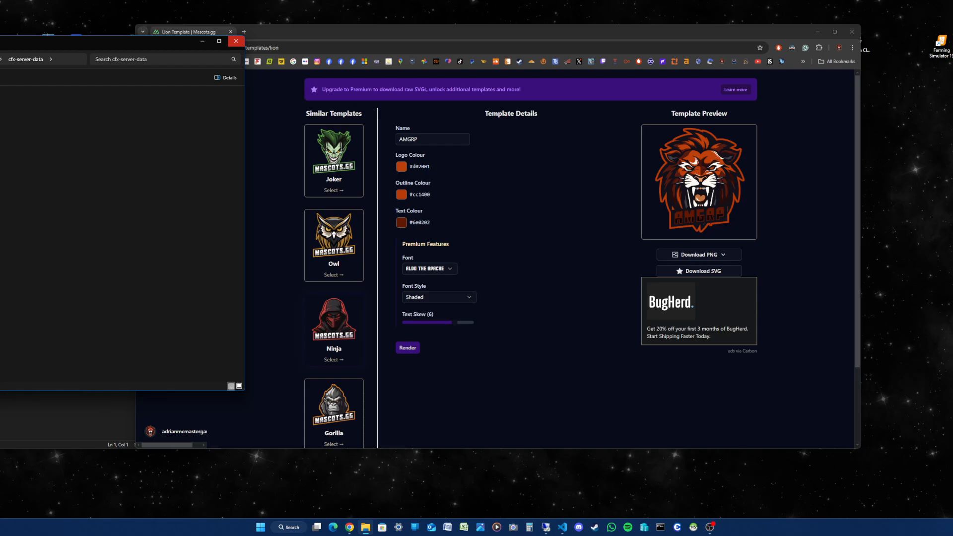
mouse_move(236, 40)
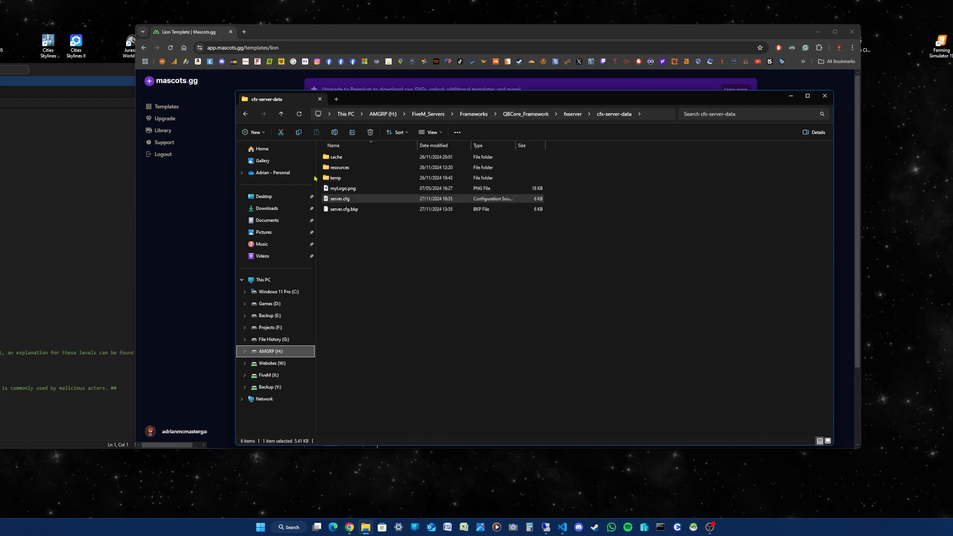
right_click(266, 209)
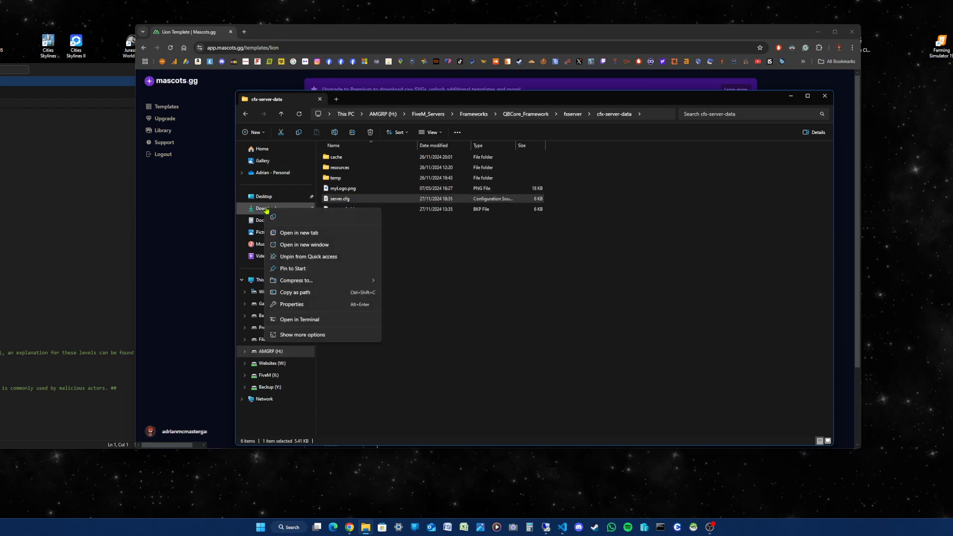
left_click(298, 232)
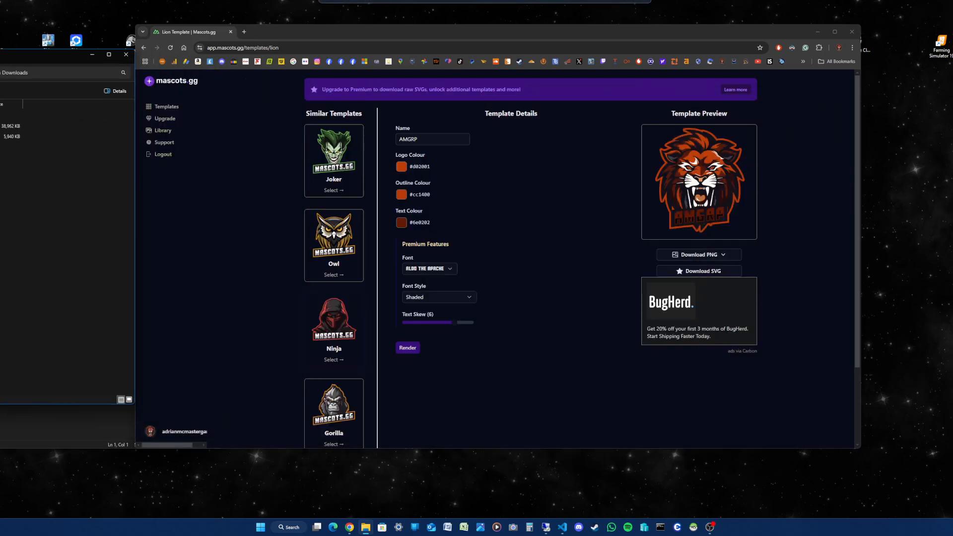
- Download the AMGRP lion logo as a PNG from the size dropdown
left_click(723, 255)
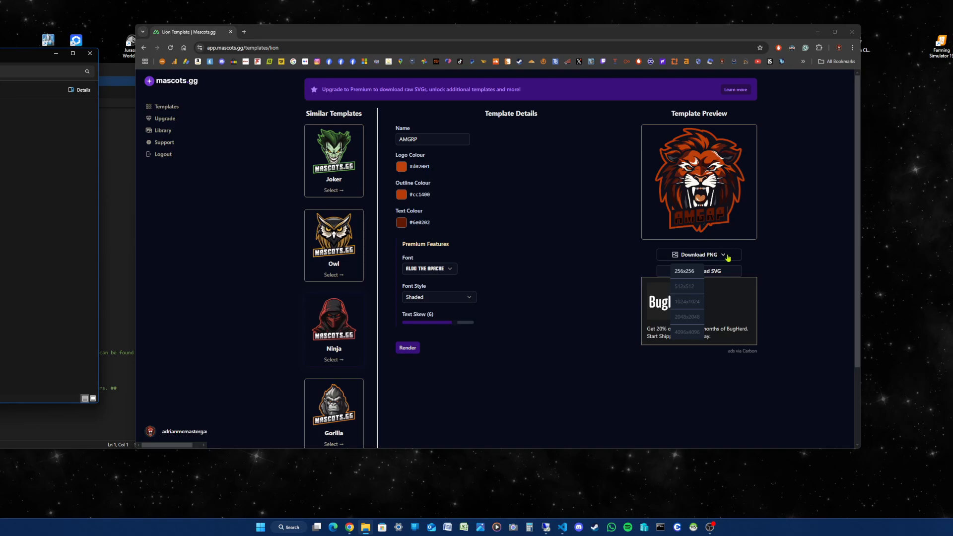
left_click(723, 254)
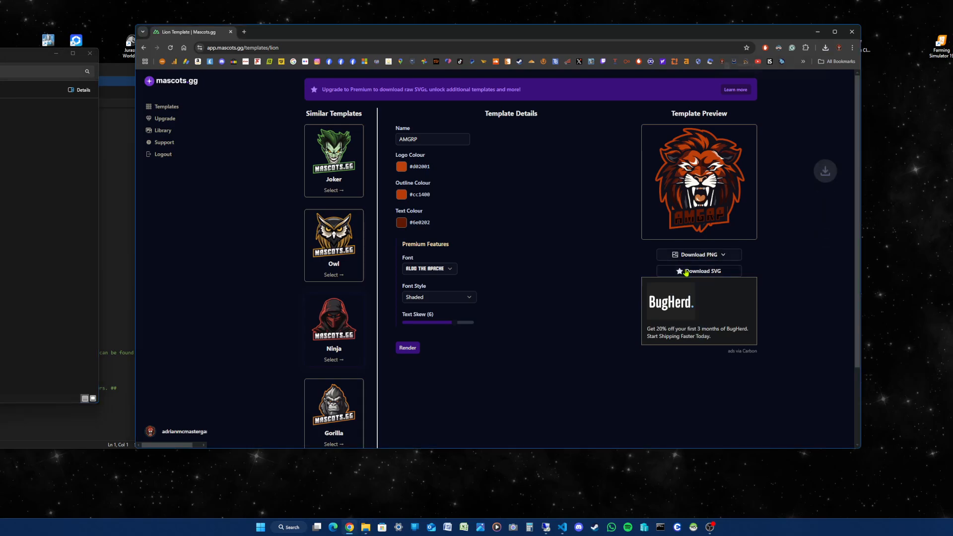
left_click(698, 254)
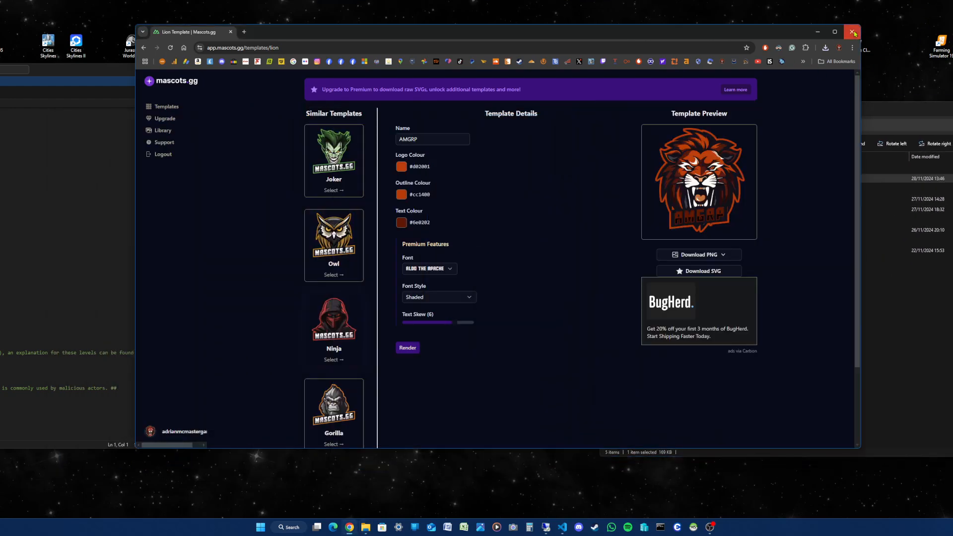
- Close Chrome and bring up the options for mascot.png in Downloads
left_click(852, 32)
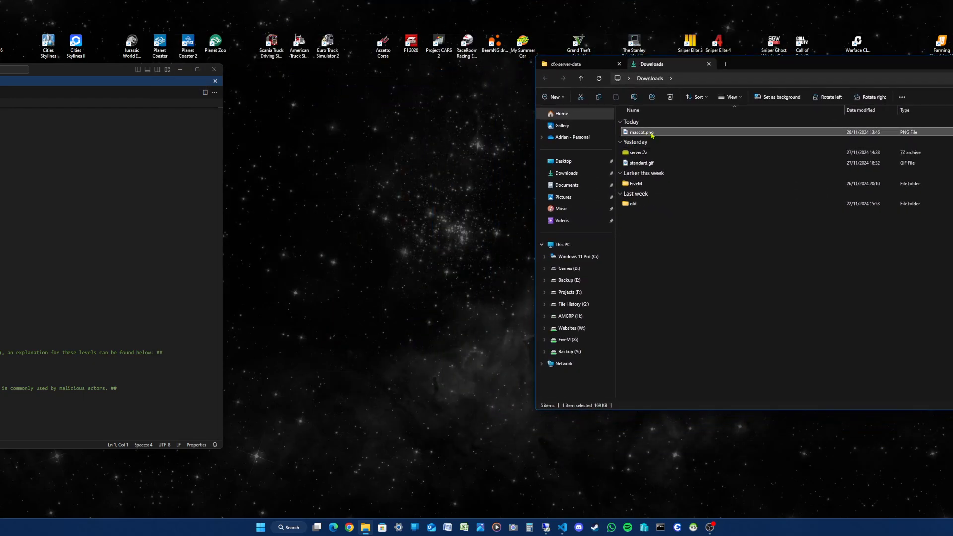
mouse_move(641, 132)
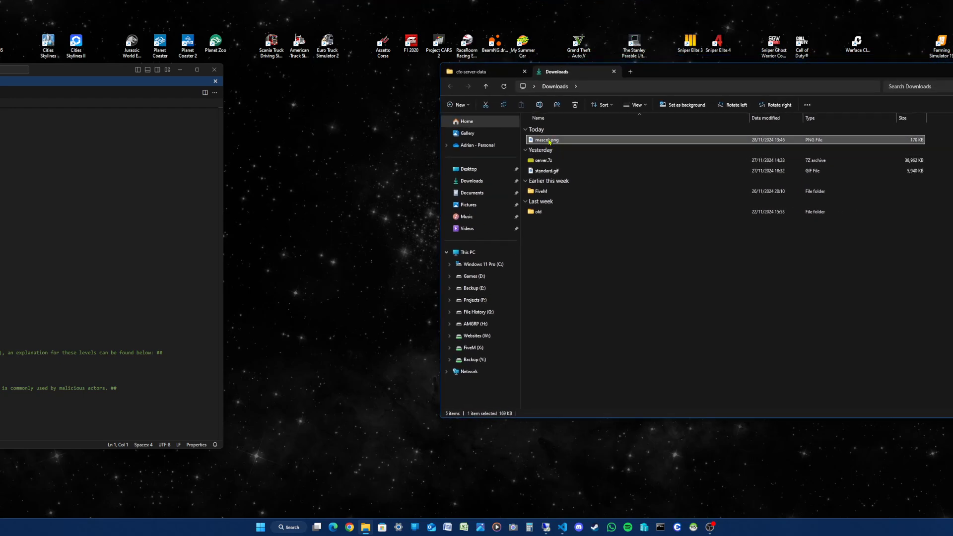
right_click(547, 140)
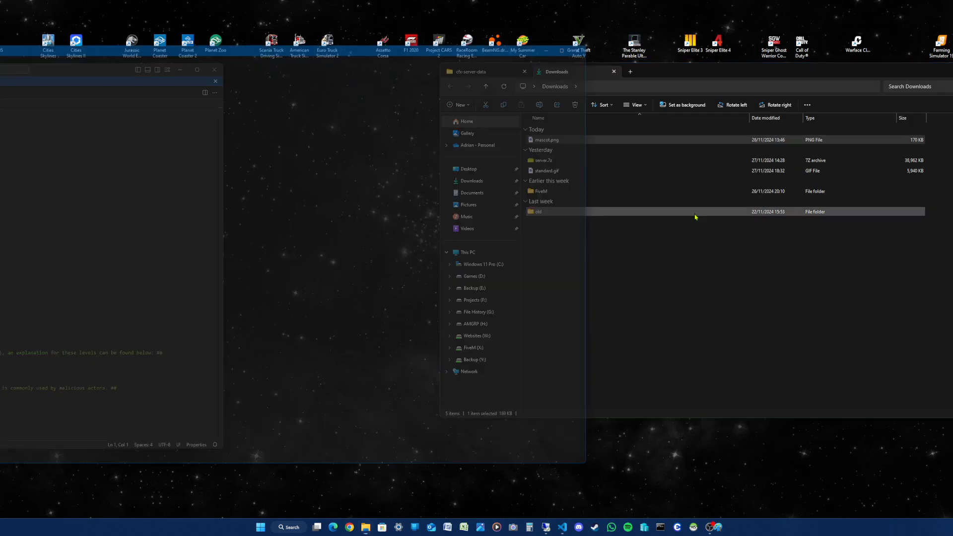
- Open mascot.png in Paint and resize it from 1024 × 1024 to 96 × 96 pixels
double_click(545, 140)
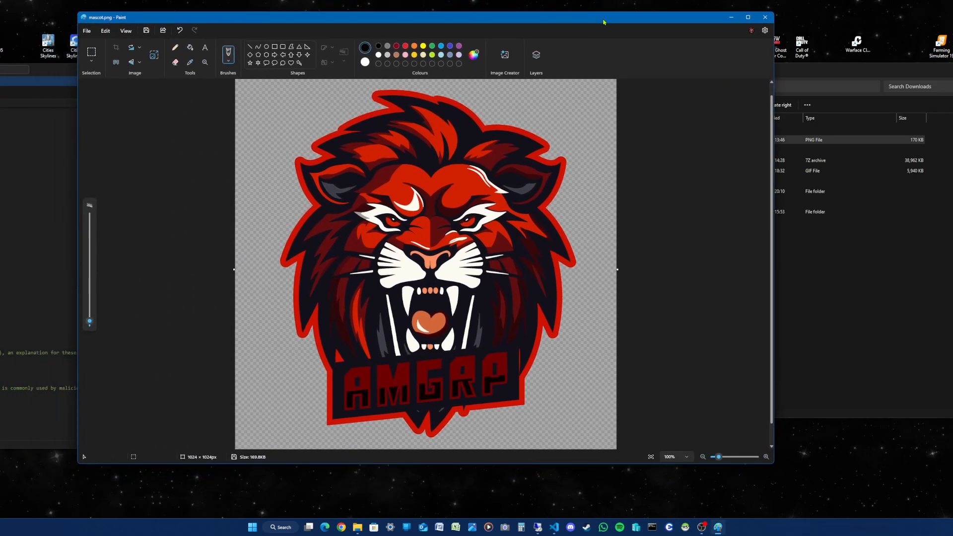
mouse_move(669, 27)
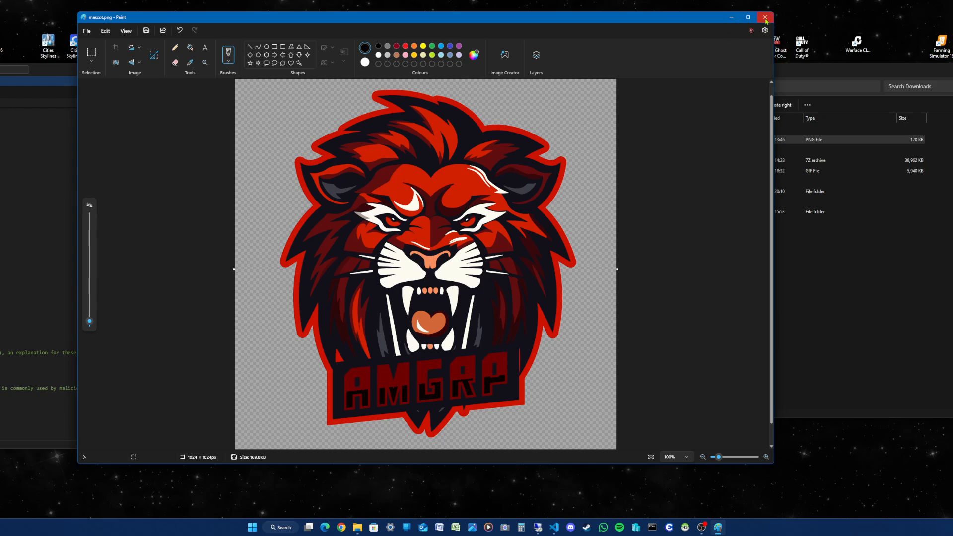
mouse_move(766, 18)
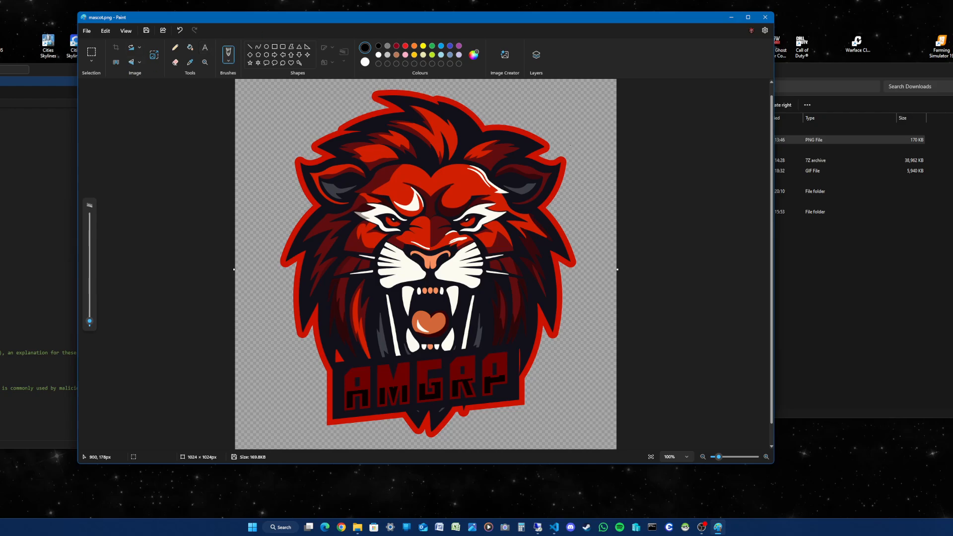
mouse_move(87, 31)
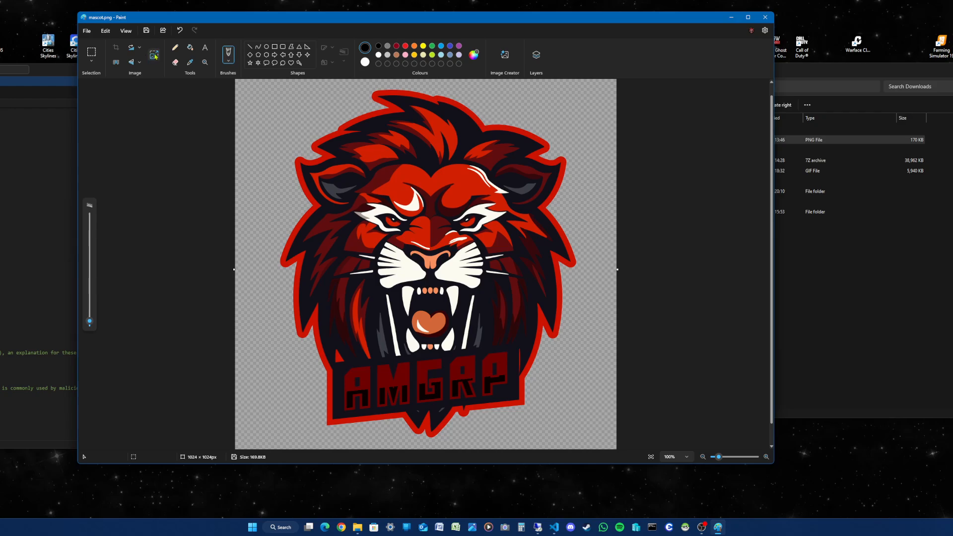
left_click(154, 55)
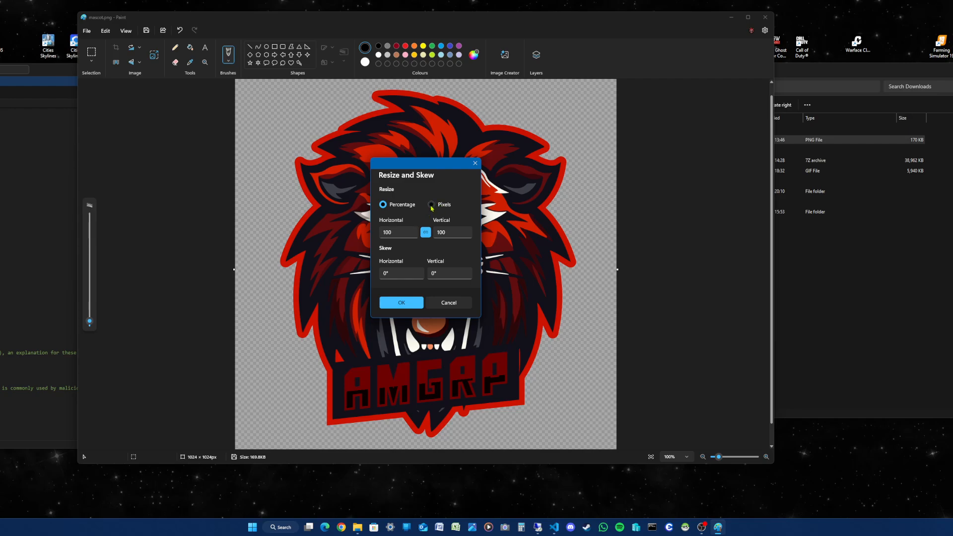
left_click(432, 204)
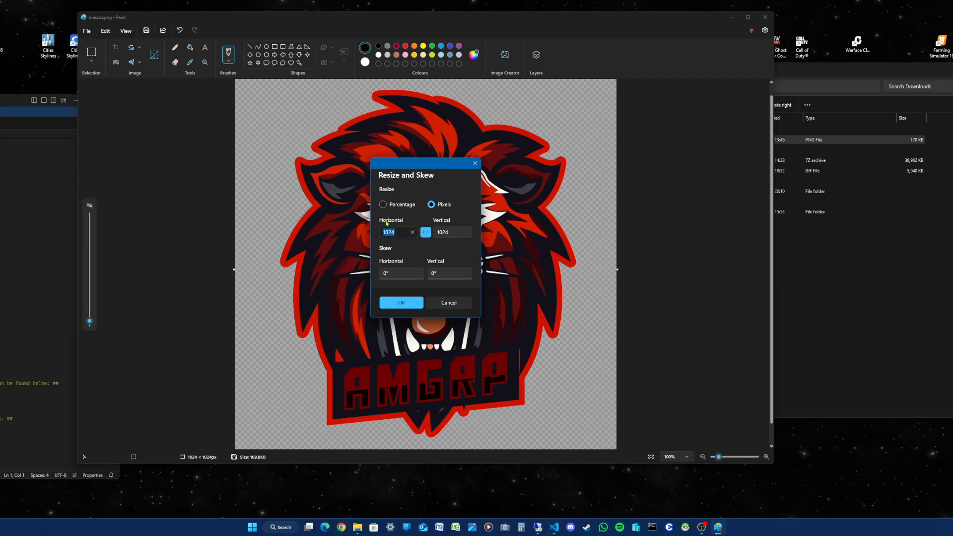
type("96")
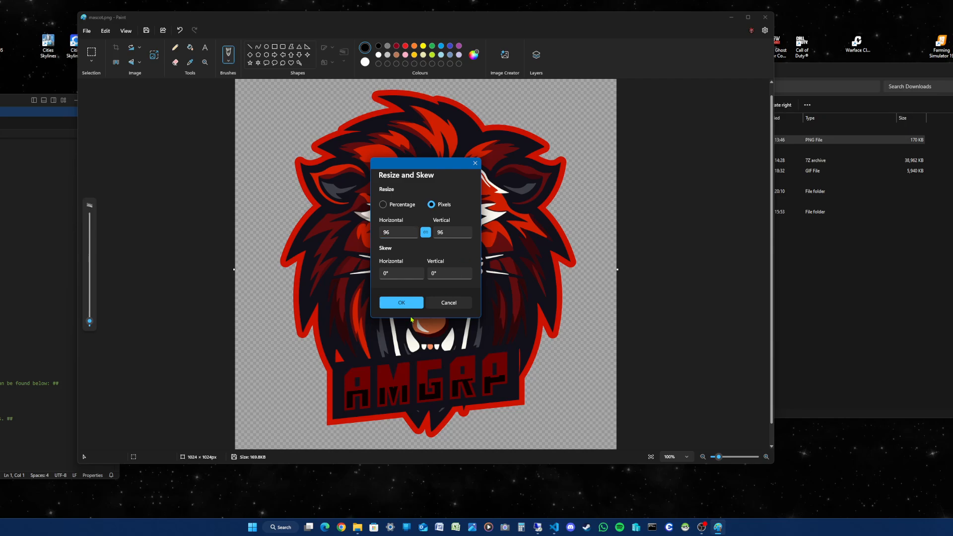
left_click(400, 303)
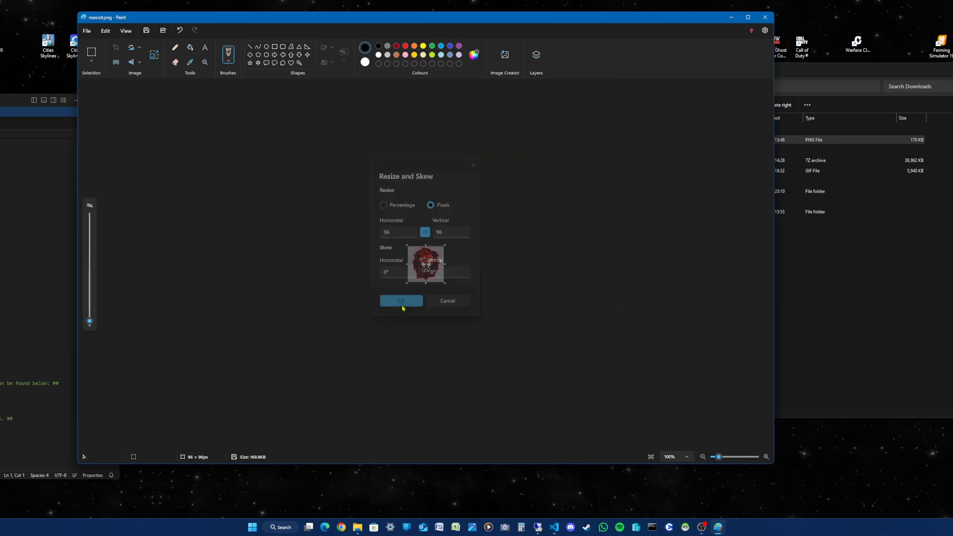
- Save the 96 × 96 logo as a PNG named mascot.png in Youtube images
left_click(401, 301)
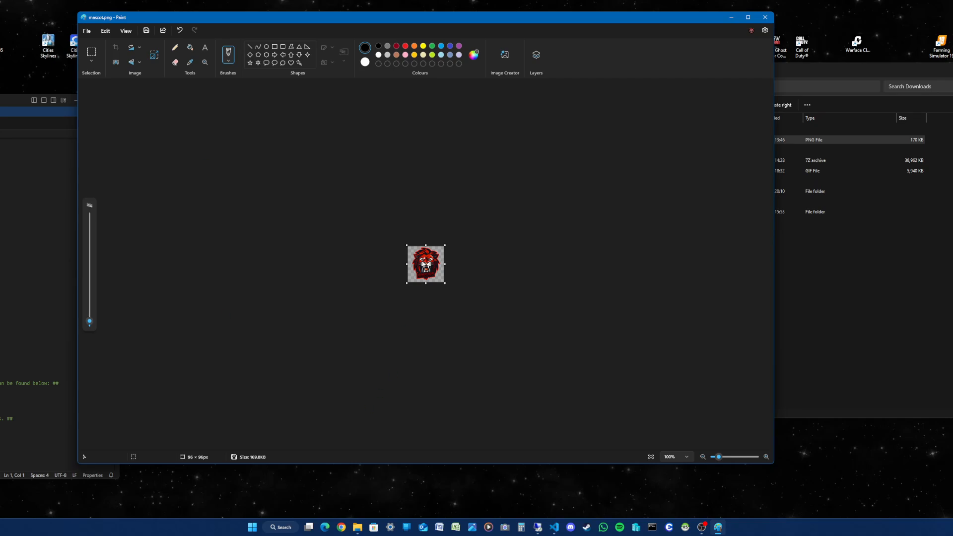
left_click(87, 30)
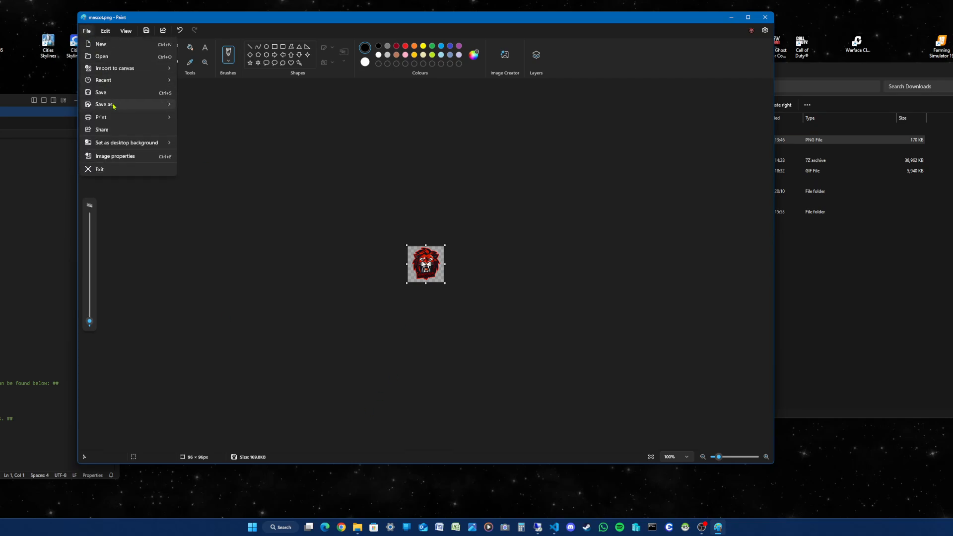
left_click(104, 104)
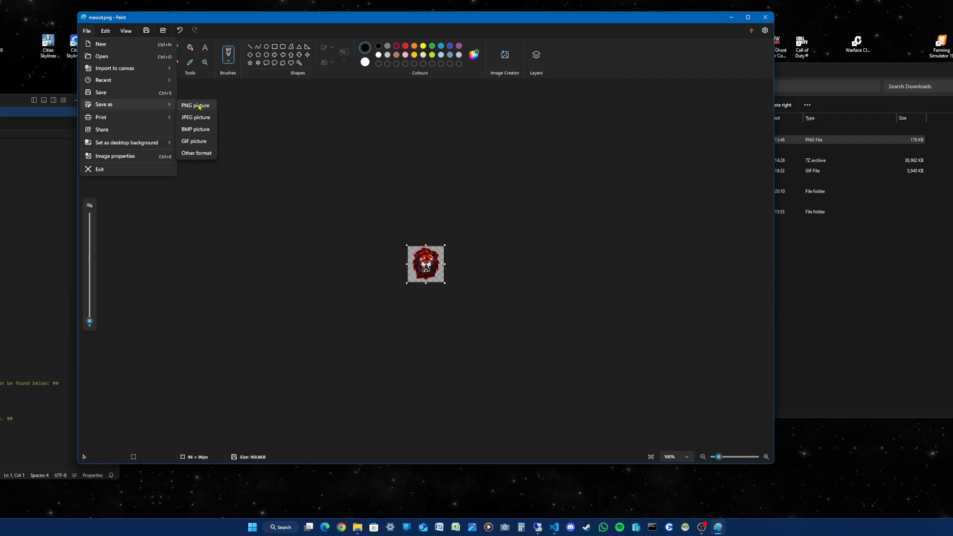
left_click(195, 105)
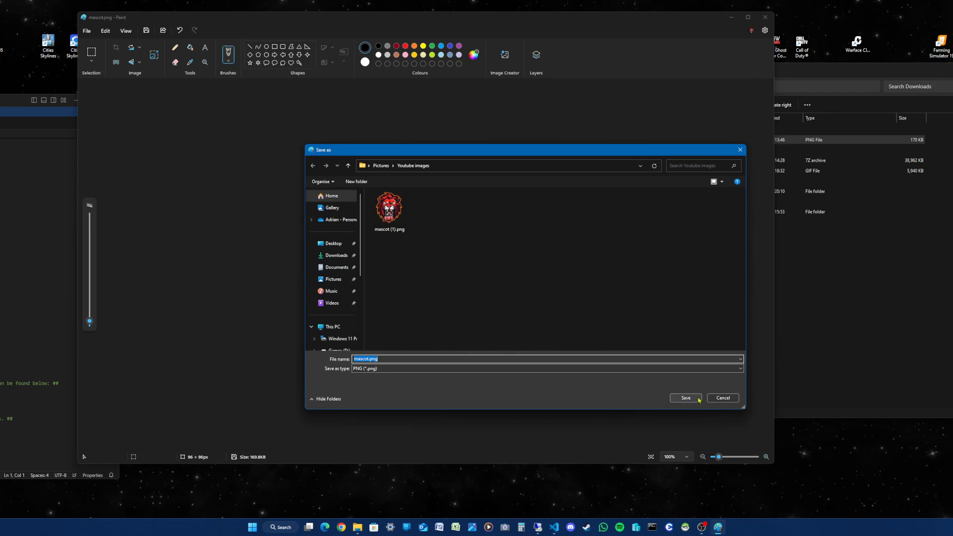
left_click(685, 398)
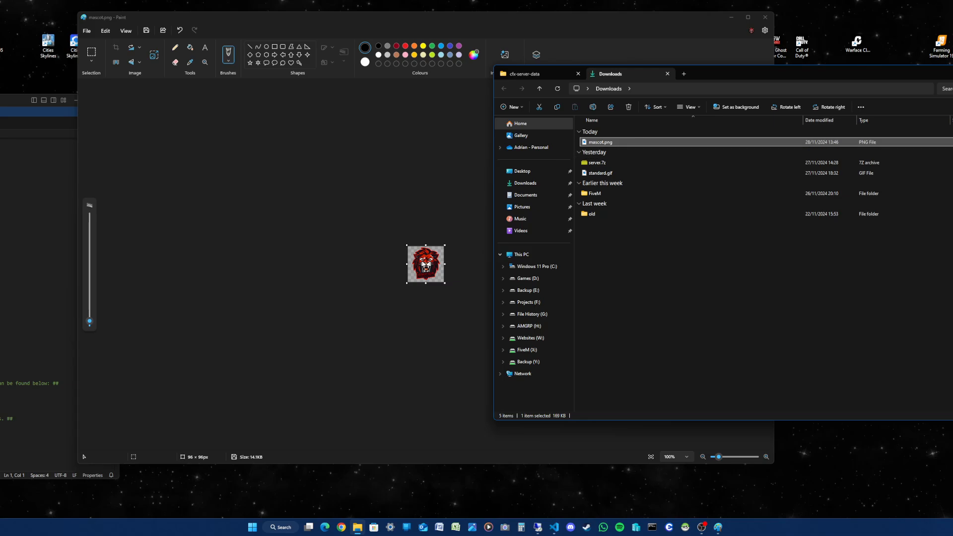
right_click(598, 141)
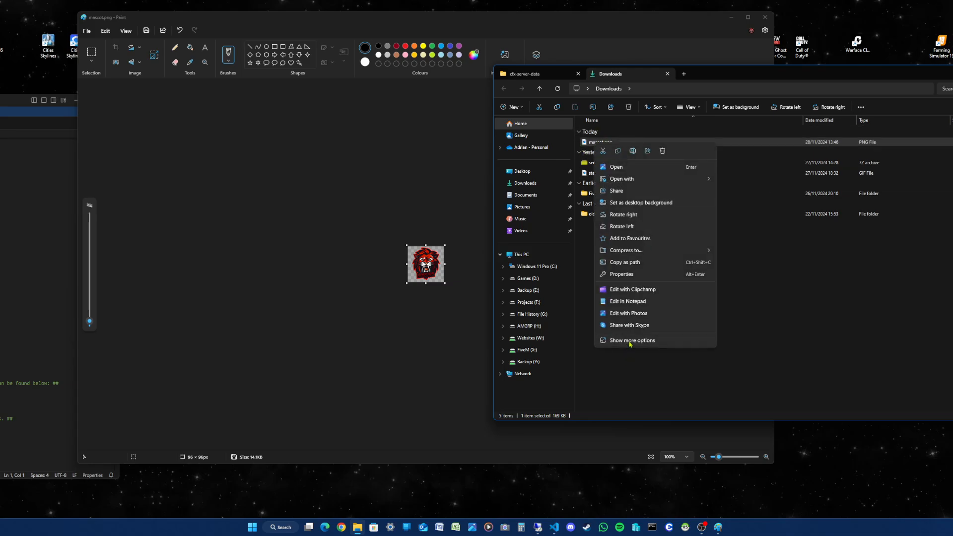
left_click(621, 273)
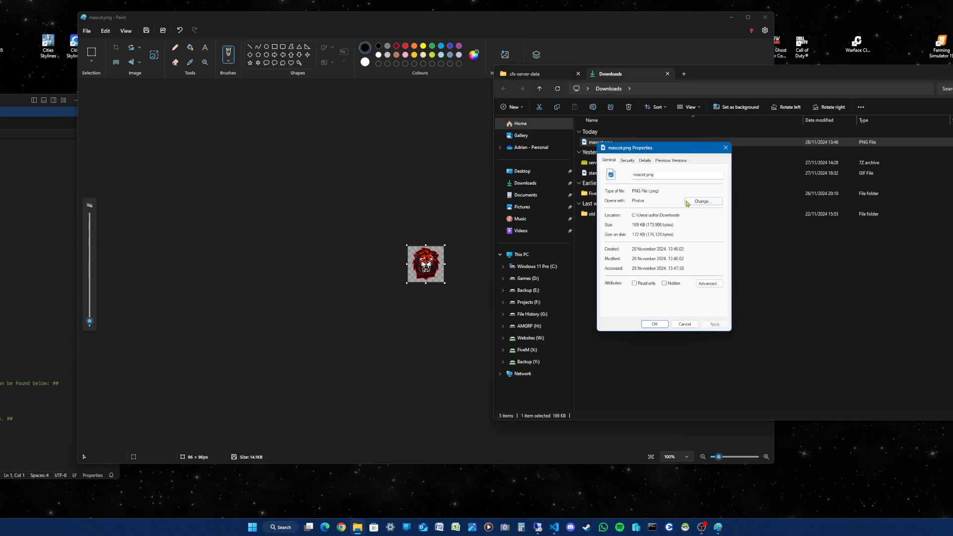
left_click(644, 160)
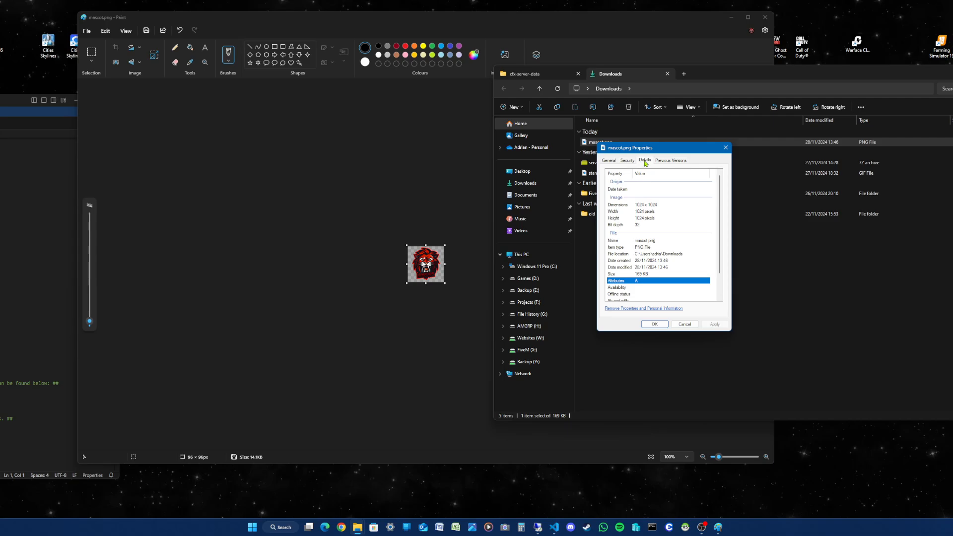
mouse_move(652, 209)
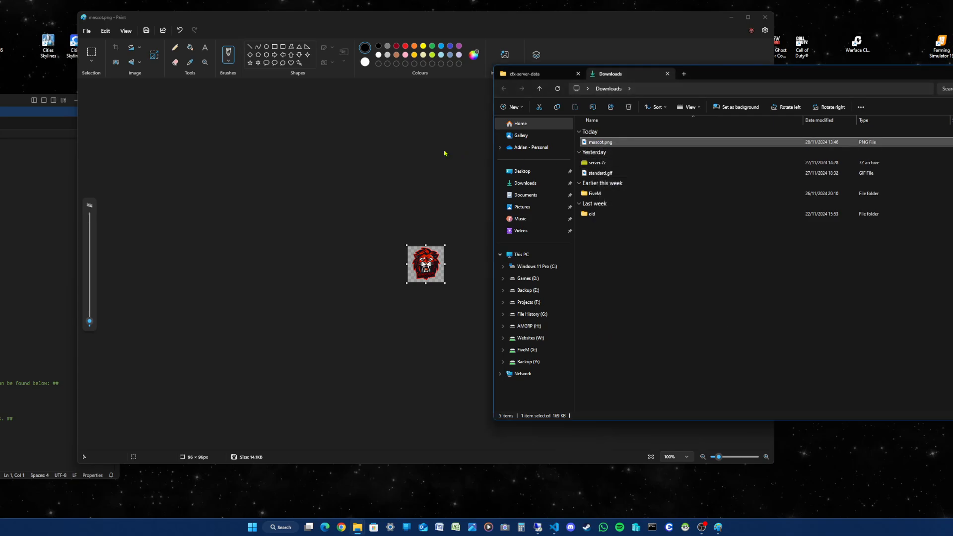
mouse_move(403, 158)
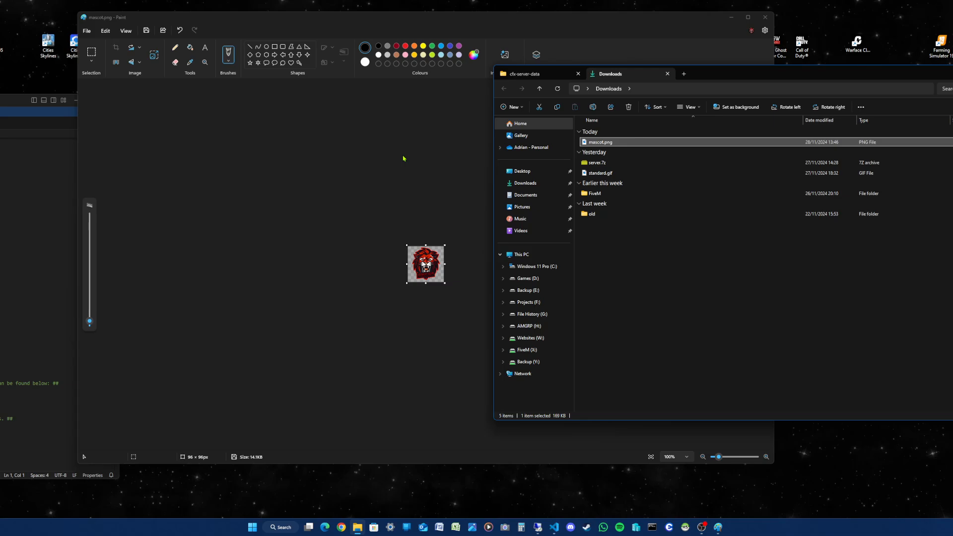
left_click(87, 30)
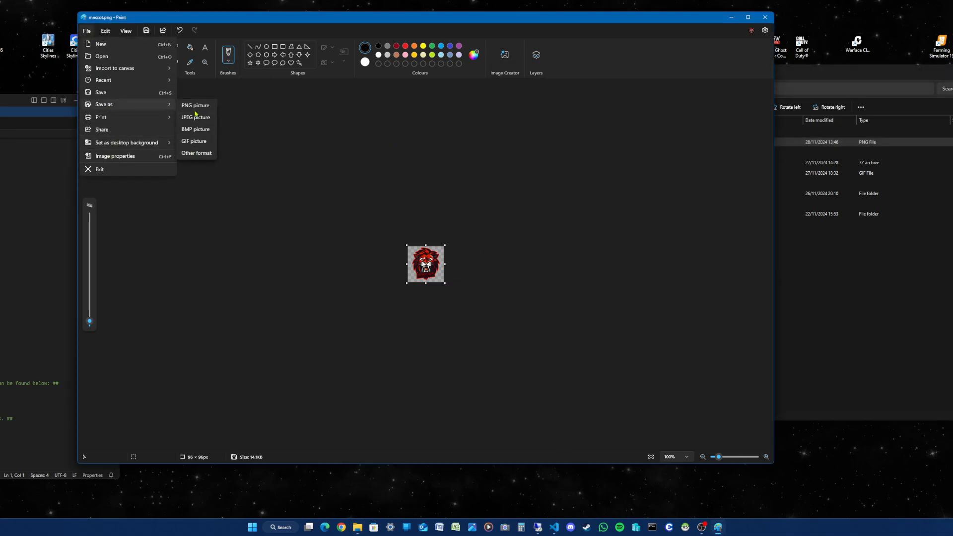
left_click(195, 105)
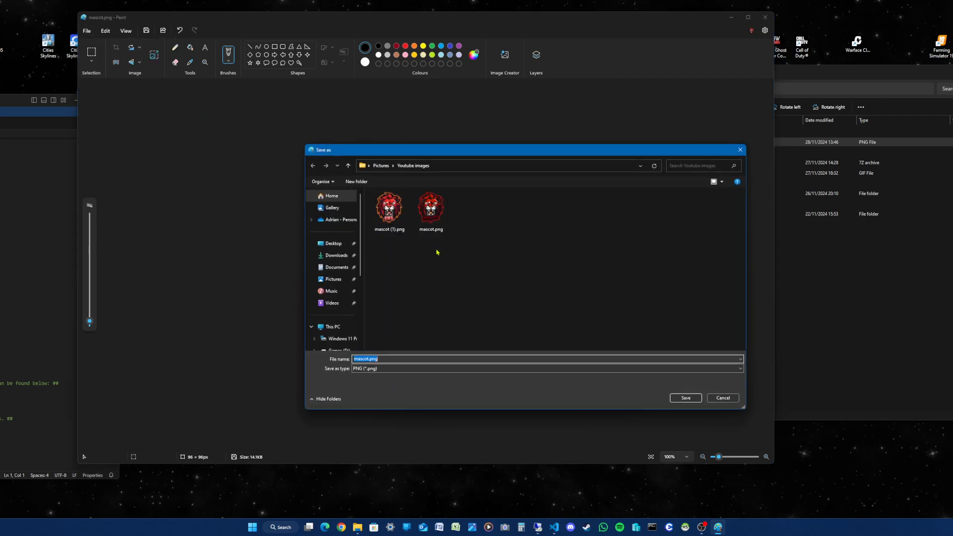
mouse_move(466, 235)
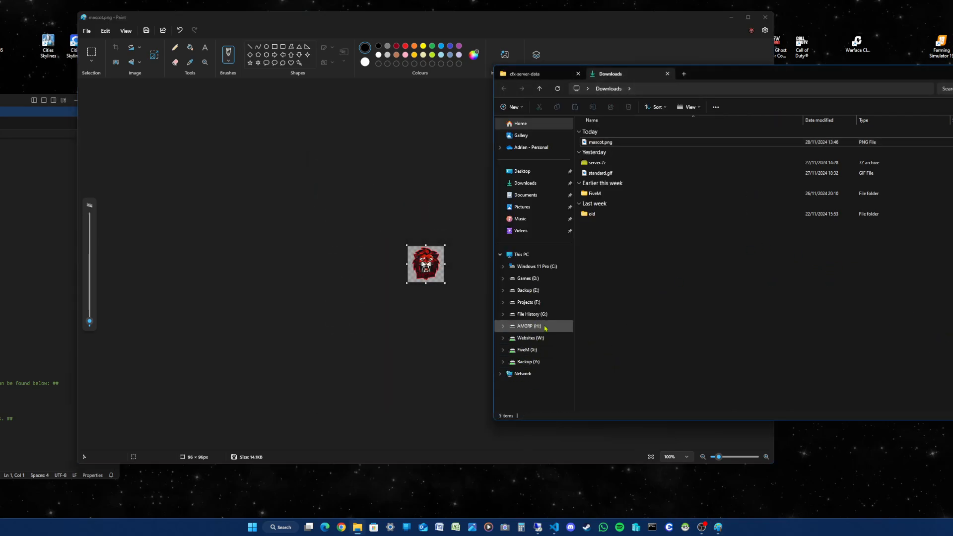
- Check the Properties of mascot.png in Pictures > Youtube images: 96 × 96 pixels, 14.1 KB
left_click(521, 207)
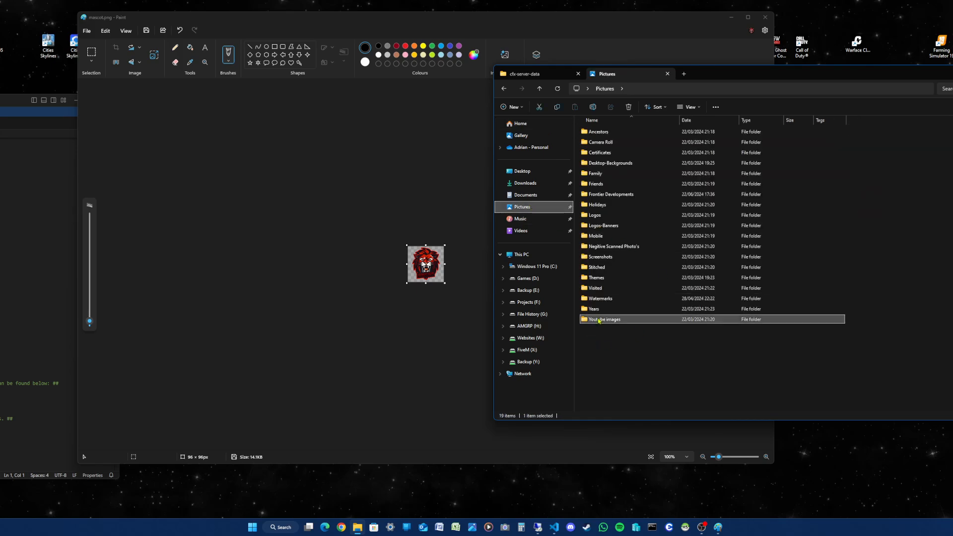
double_click(604, 319)
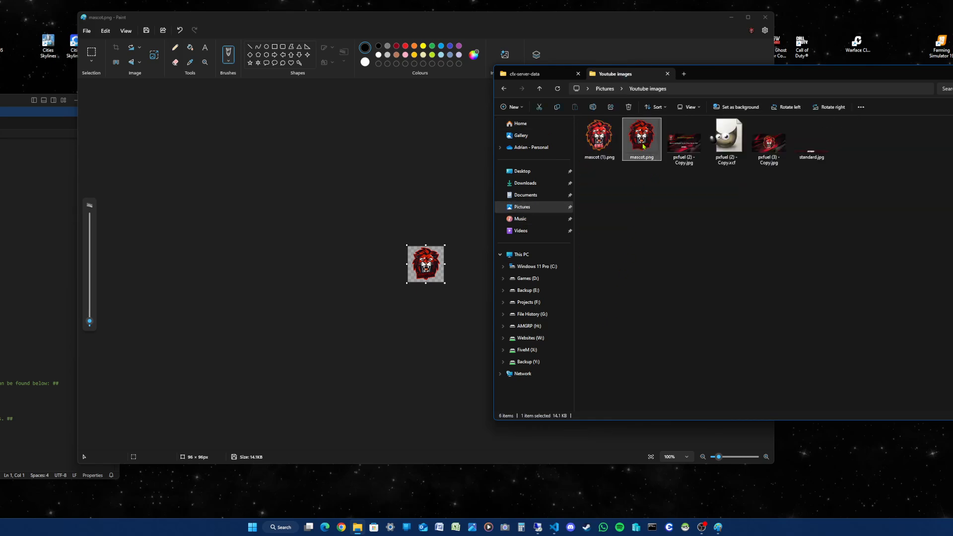
right_click(641, 137)
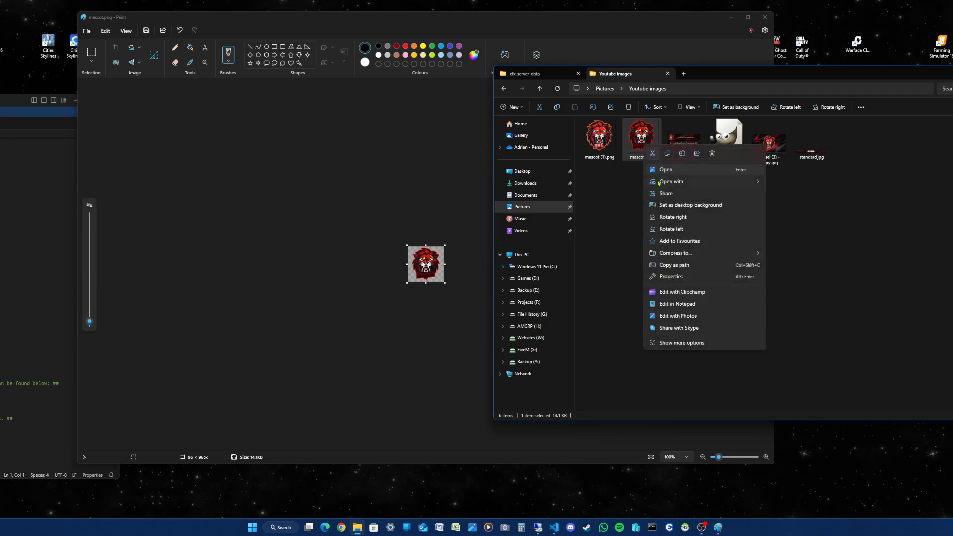
left_click(671, 276)
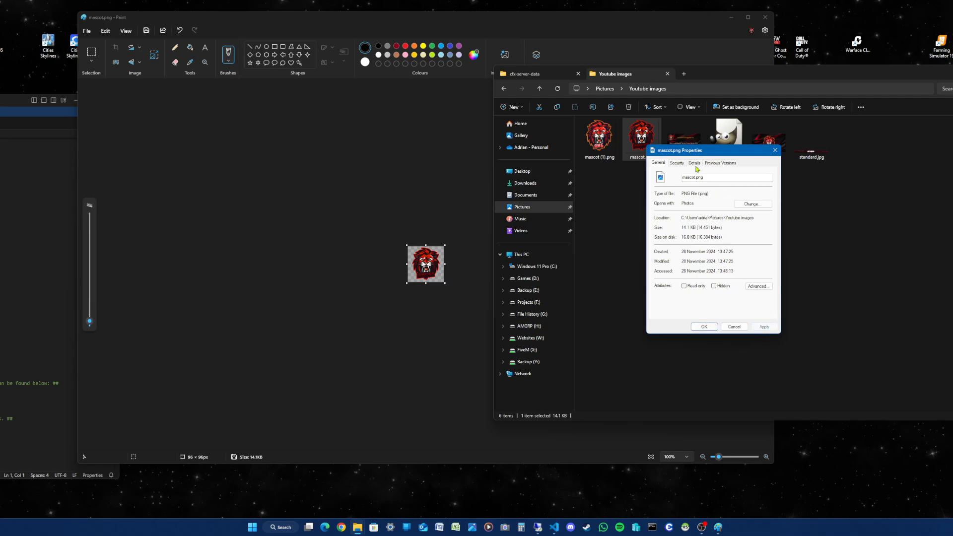
left_click(694, 162)
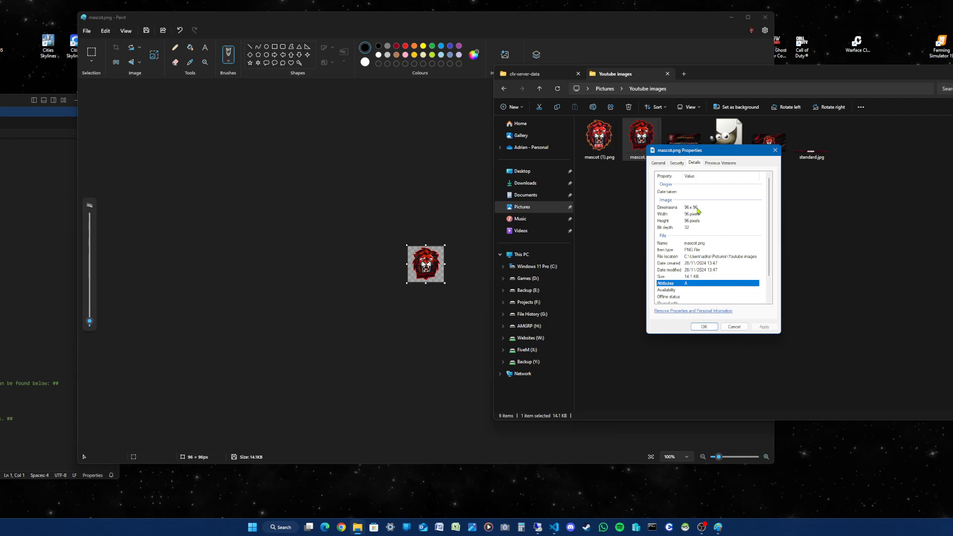
left_click(704, 326)
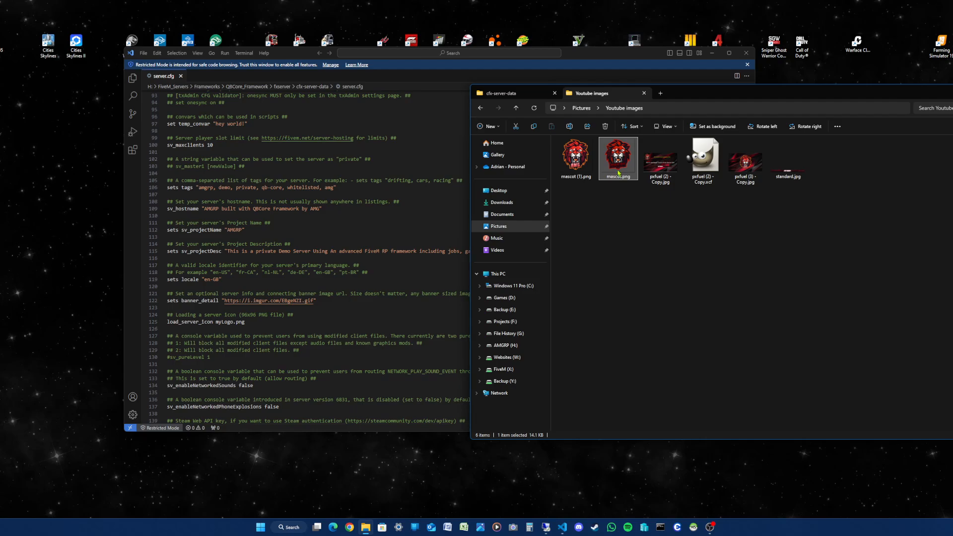
- Rename the resized 96×96 mascot.png in Youtube images to myLogo.png
right_click(617, 160)
type("yLogo")
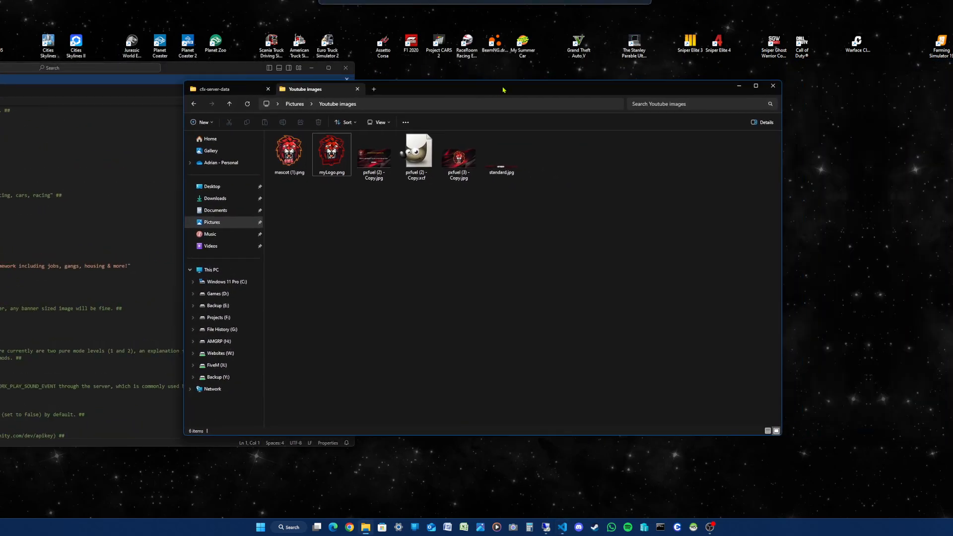
- Check myLogo.png beside server.cfg in cfx-server-data, then select the new myLogo.png in Youtube images
left_click(212, 89)
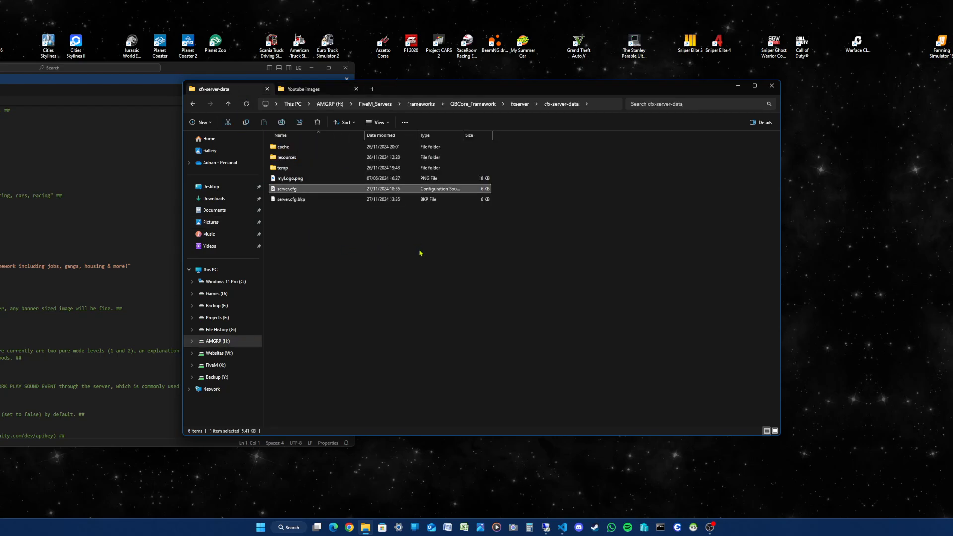
mouse_move(485, 317)
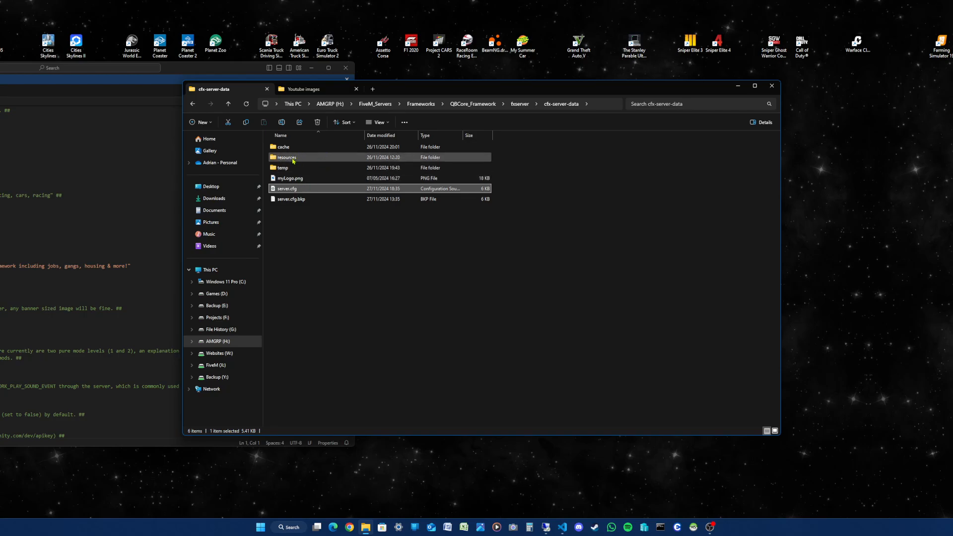
left_click(310, 89)
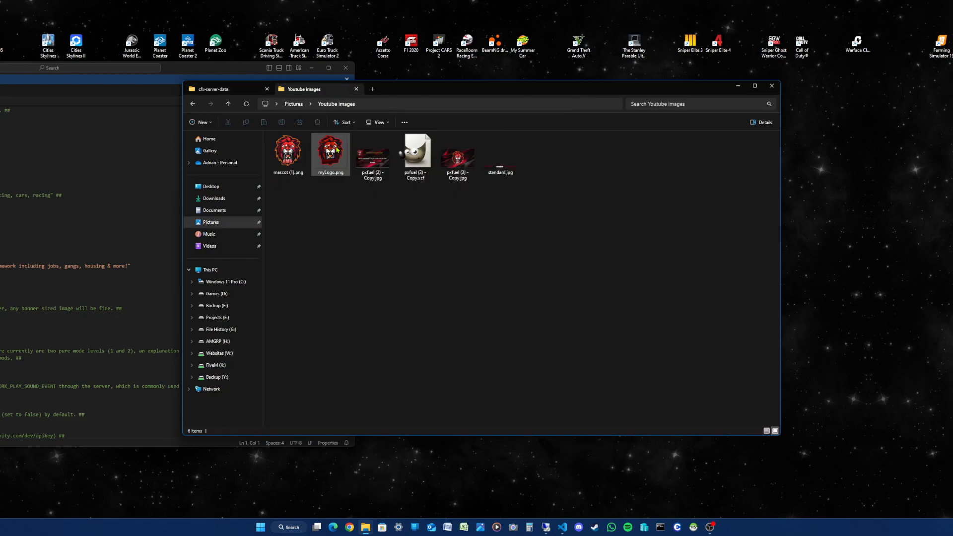
left_click(372, 154)
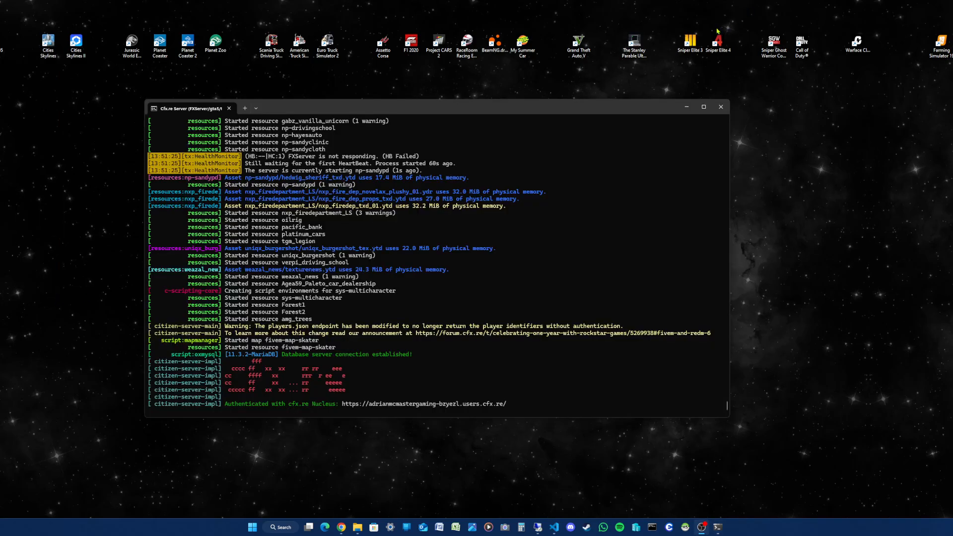
mouse_move(526, 97)
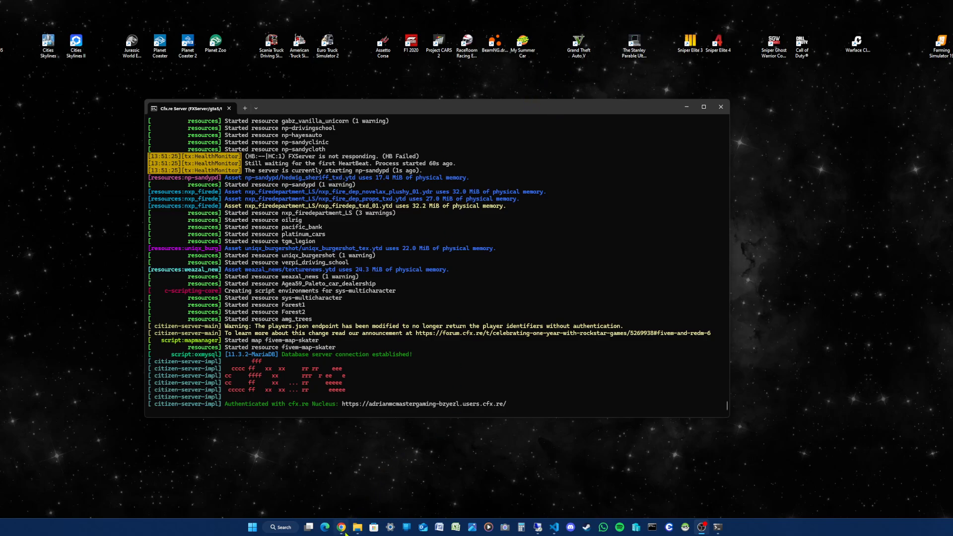
- Search the FiveM server list for 'amgrp' to show the public and private AMGRP servers
type("amgrp")
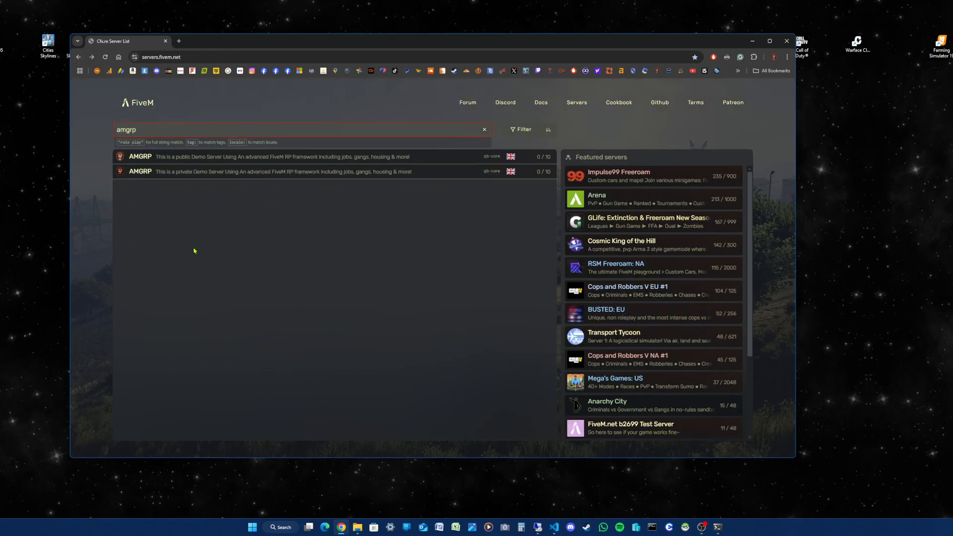
mouse_move(412, 220)
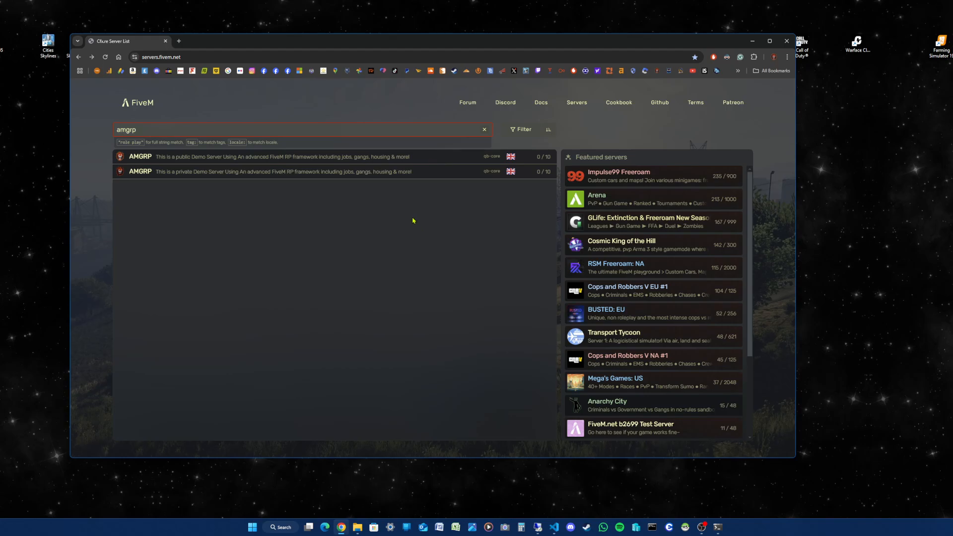